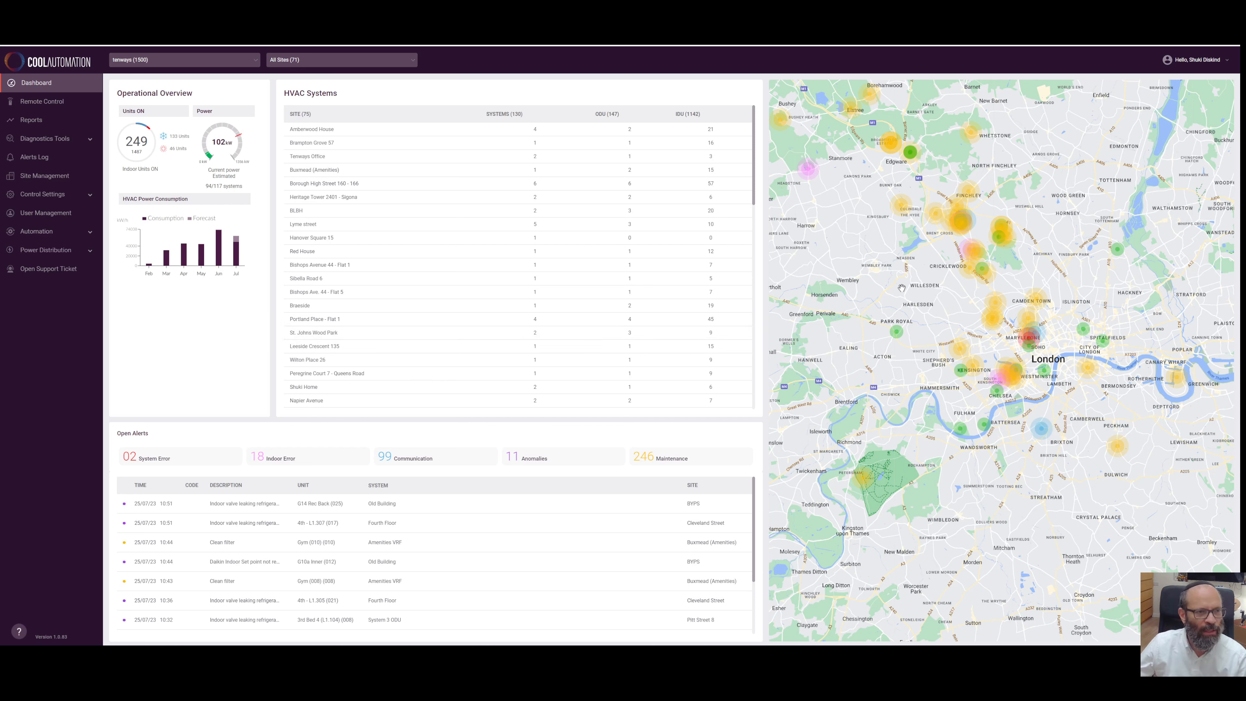
{"action": "mouse_move", "coordinate": [142, 198]}
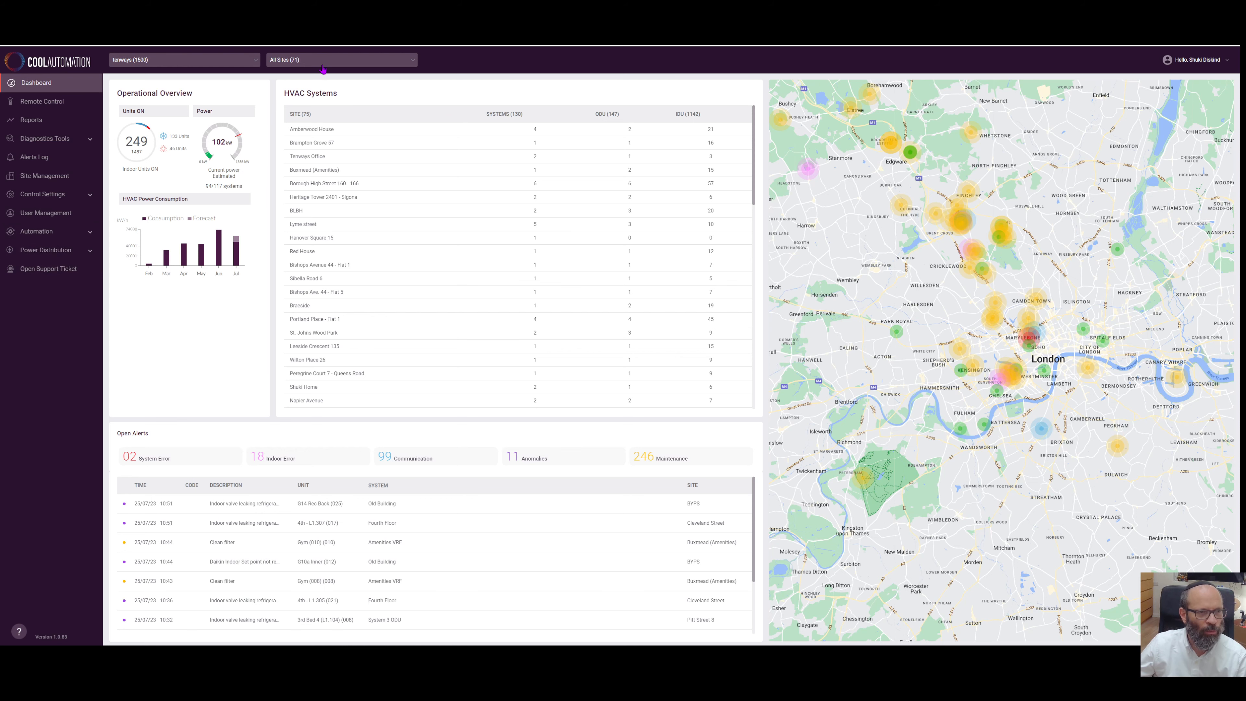
Scope the dashboard to the Tanways Office site and expand the Automation section
{"action": "left_click", "coordinate": [340, 59]}
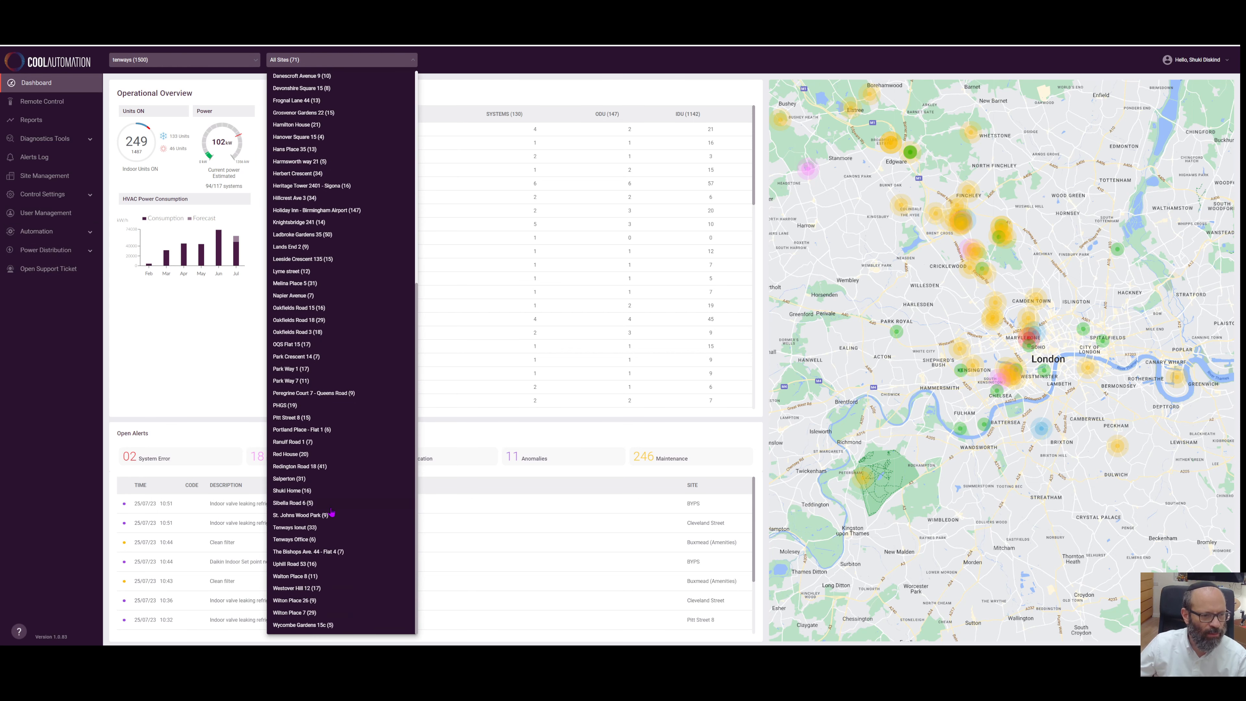
{"action": "left_click", "coordinate": [292, 539]}
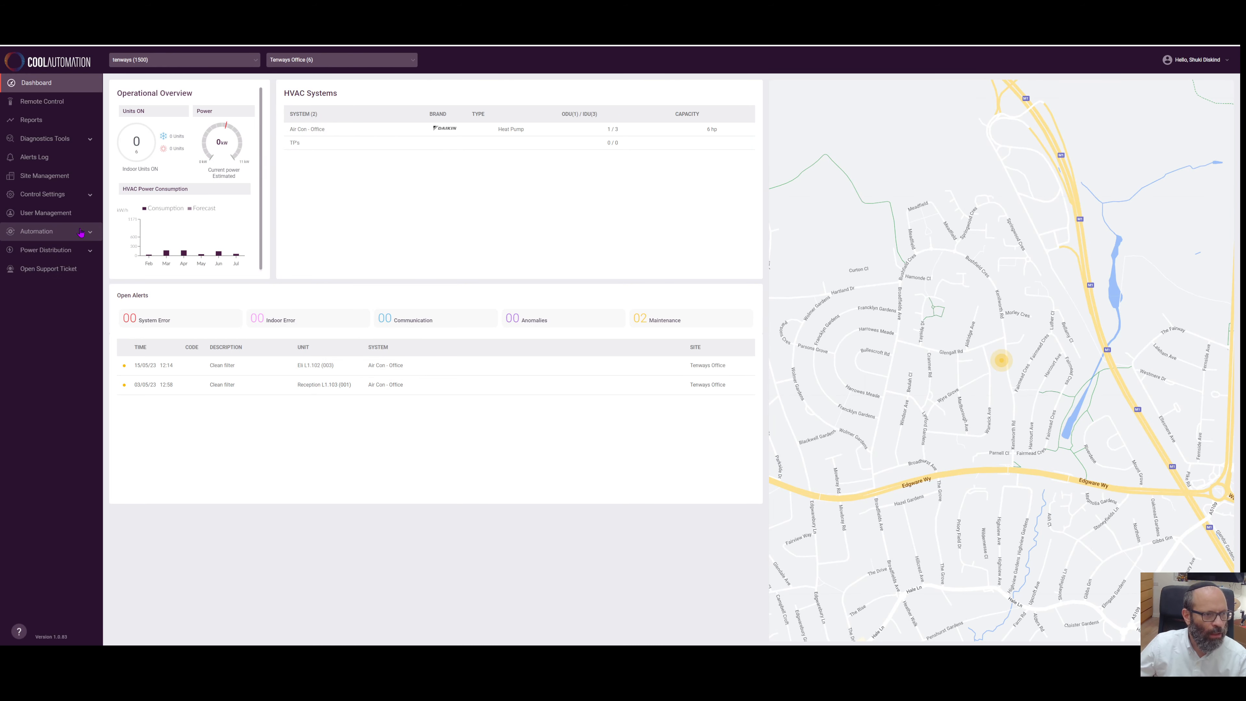
{"action": "left_click", "coordinate": [36, 230]}
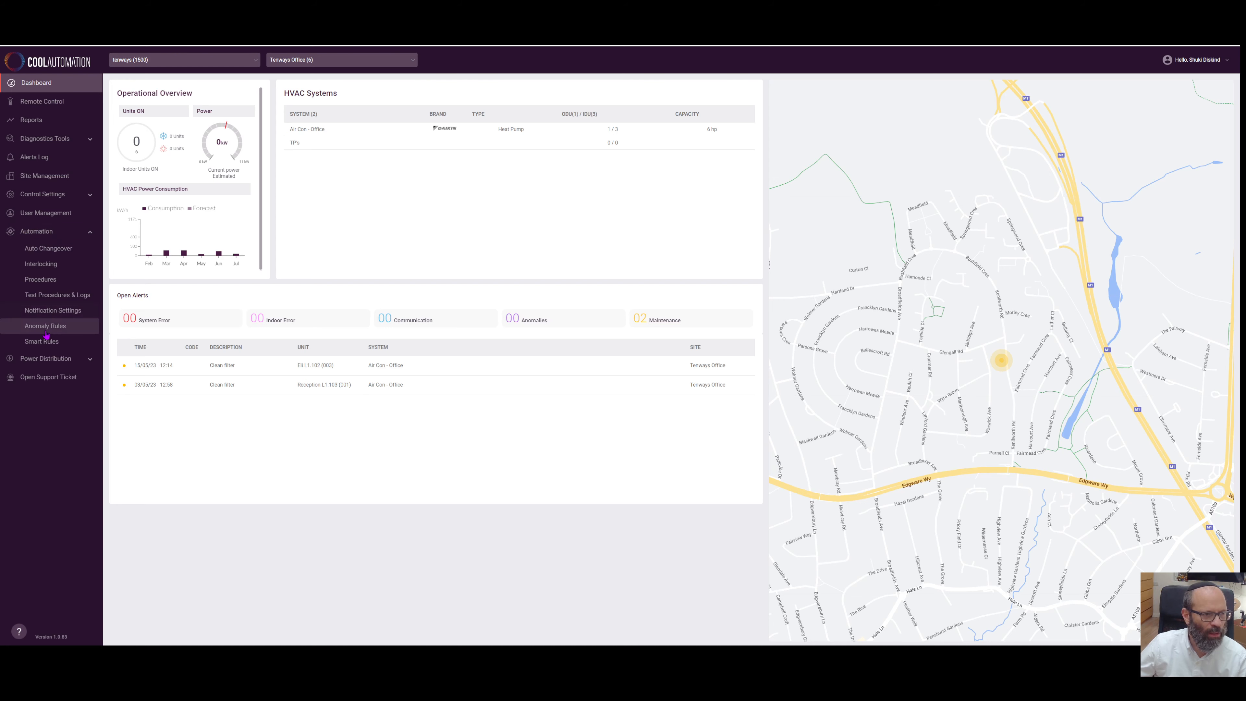
Show the Anomaly Rules list under Automation
{"action": "left_click", "coordinate": [44, 326]}
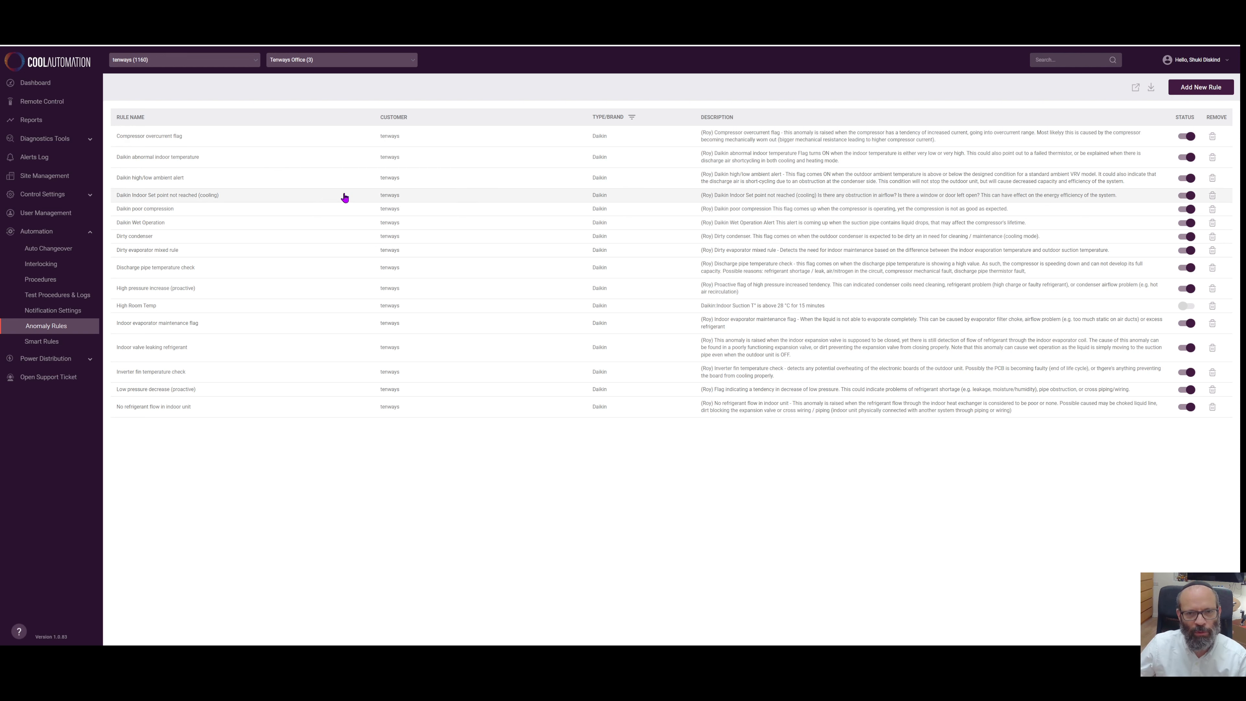
{"action": "mouse_move", "coordinate": [1136, 88]}
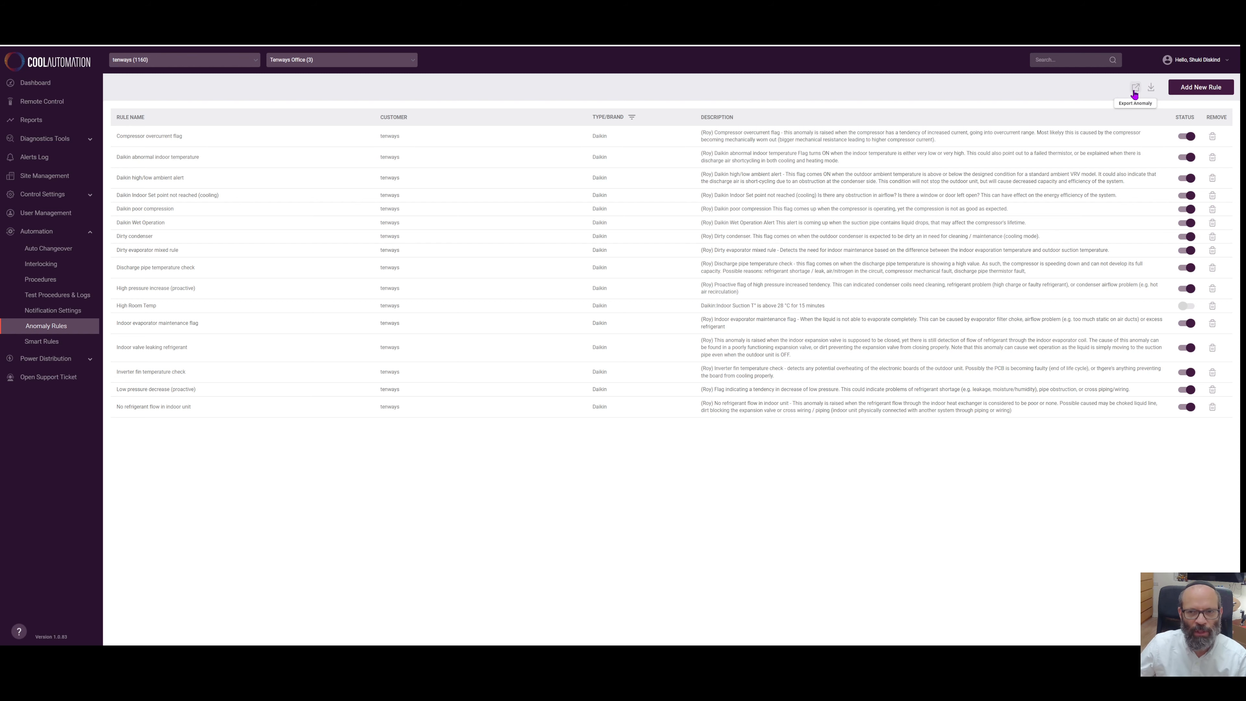
{"action": "left_click", "coordinate": [1136, 87]}
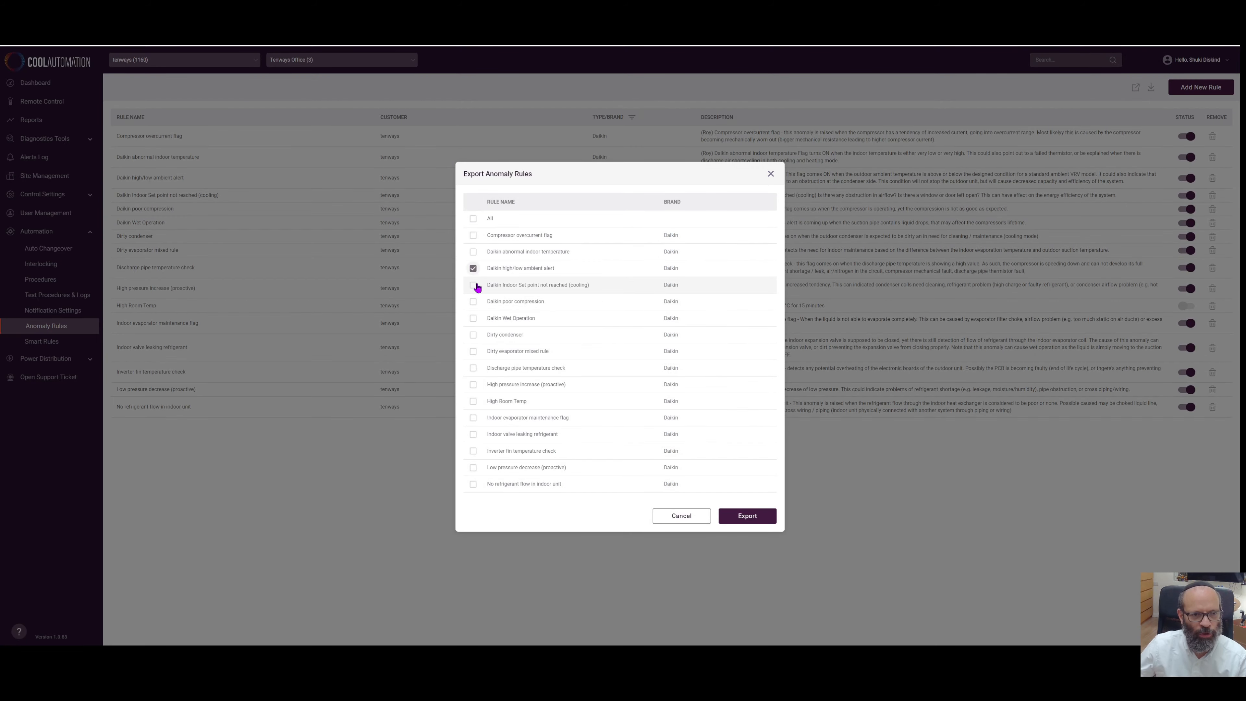
{"action": "left_click", "coordinate": [474, 284]}
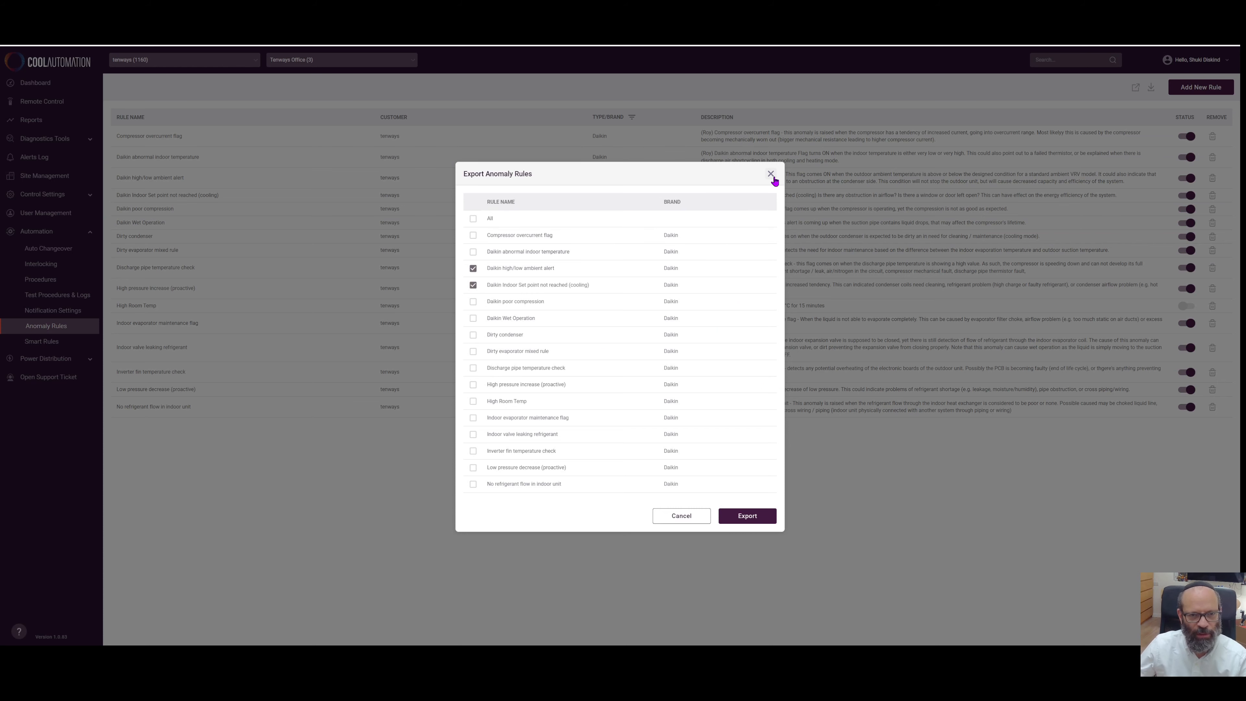
{"action": "left_click", "coordinate": [769, 173]}
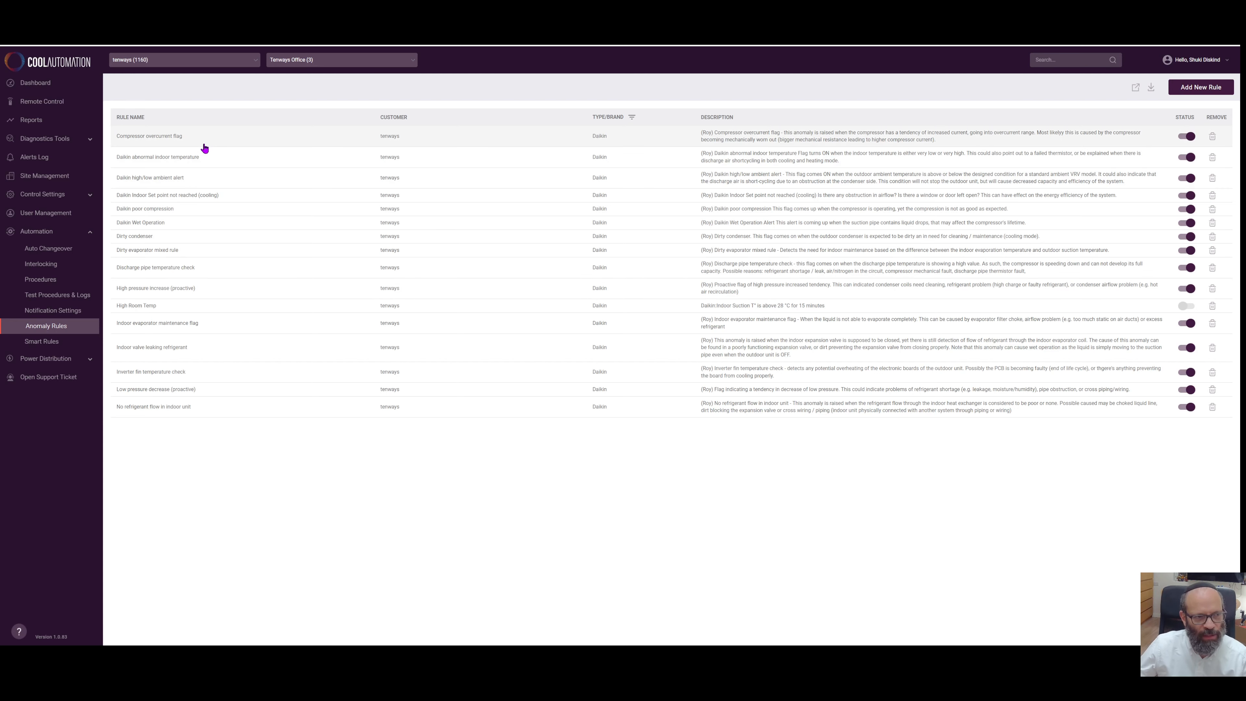
{"action": "mouse_move", "coordinate": [205, 145]}
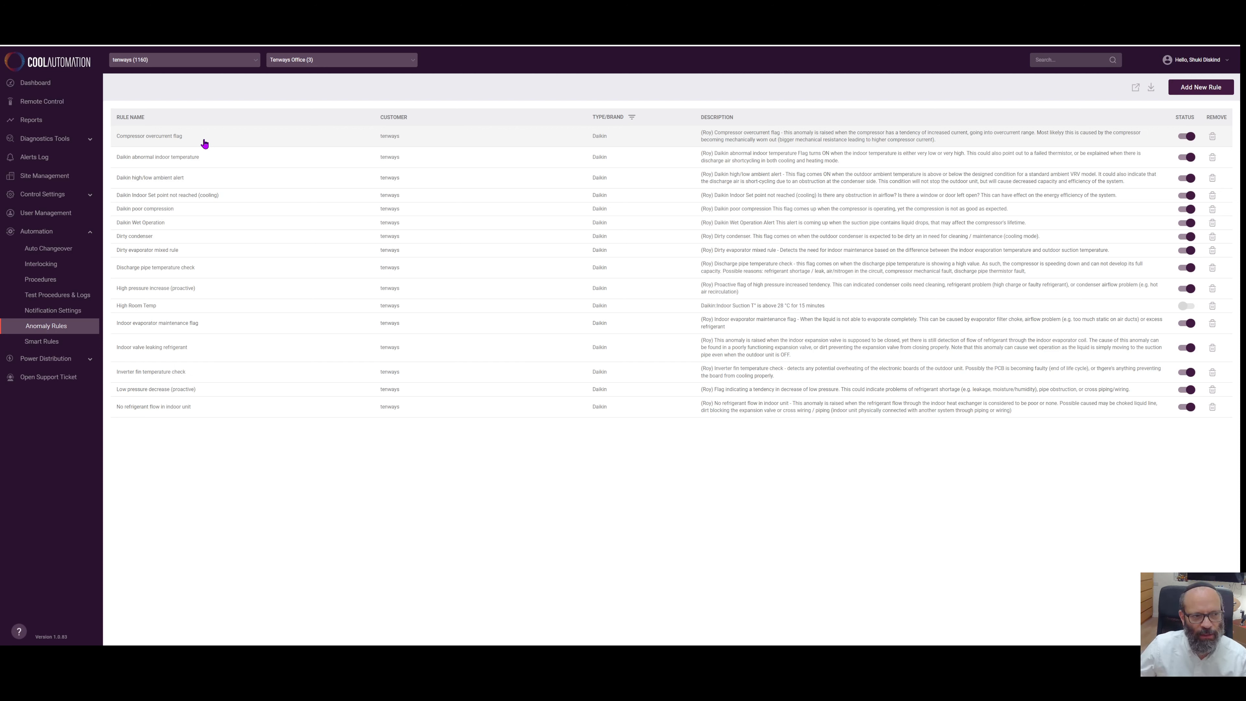
{"action": "mouse_move", "coordinate": [52, 310]}
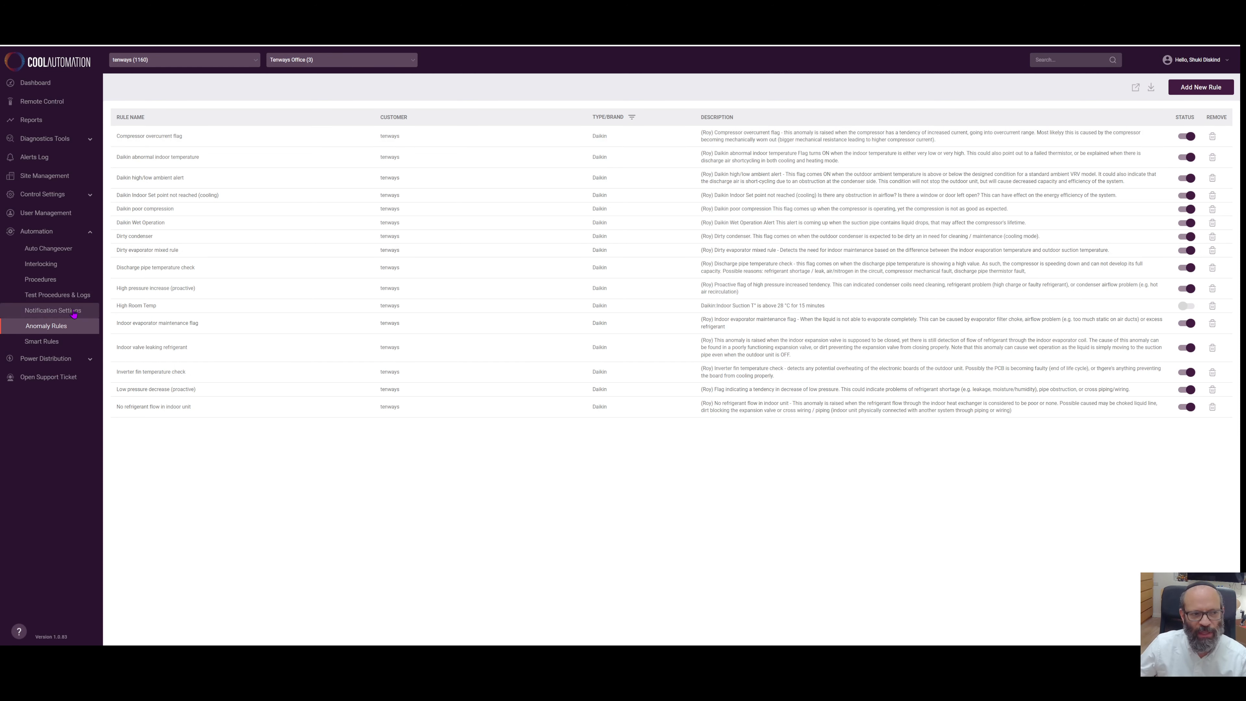
{"action": "mouse_move", "coordinate": [62, 326]}
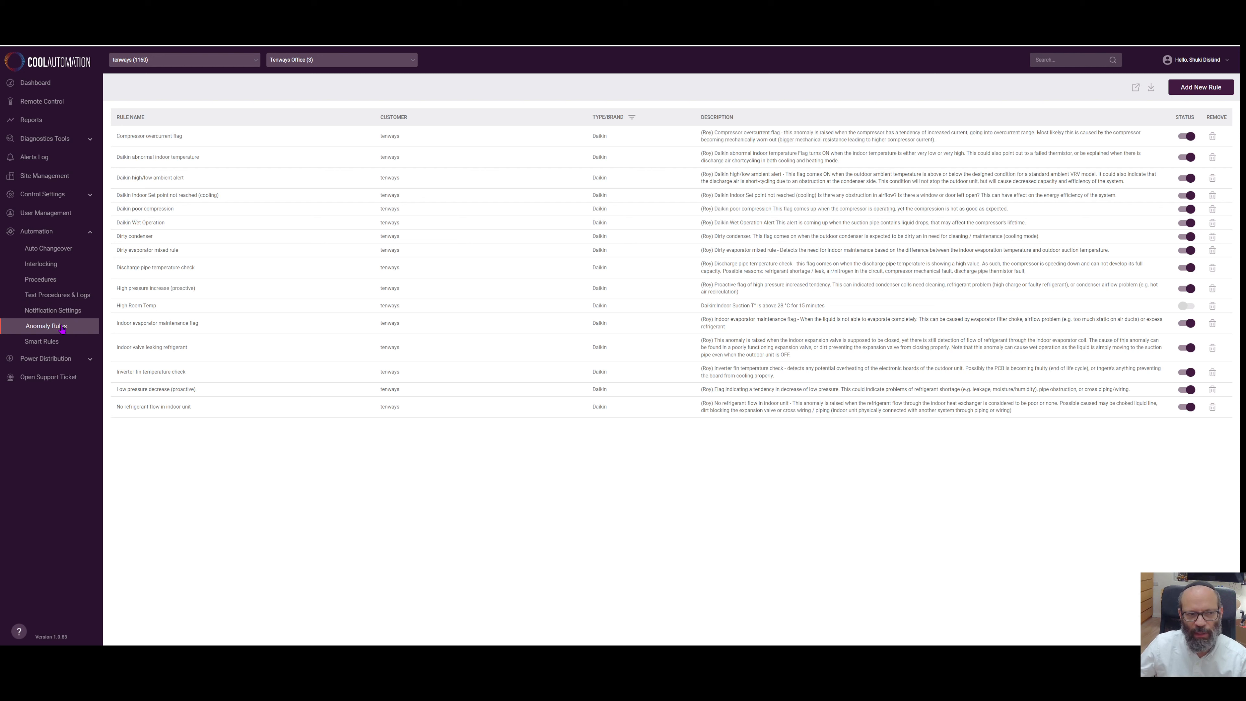
{"action": "mouse_move", "coordinate": [52, 310]}
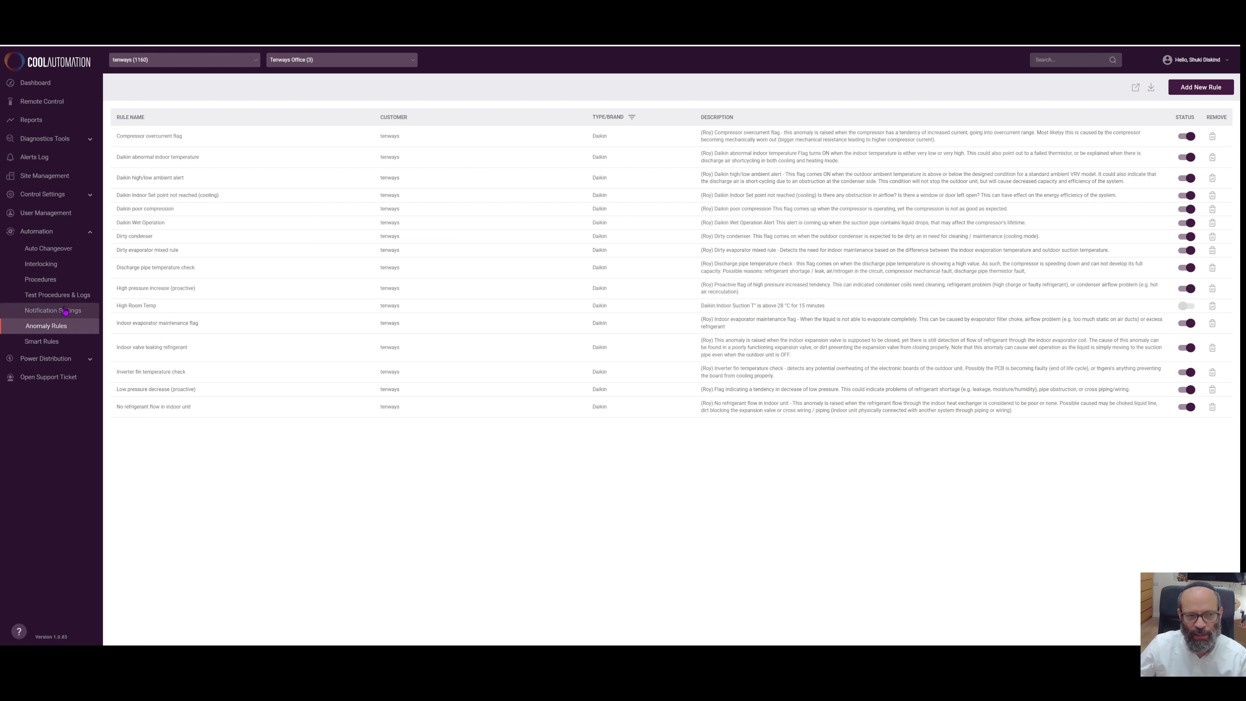
{"action": "mouse_move", "coordinate": [278, 482]}
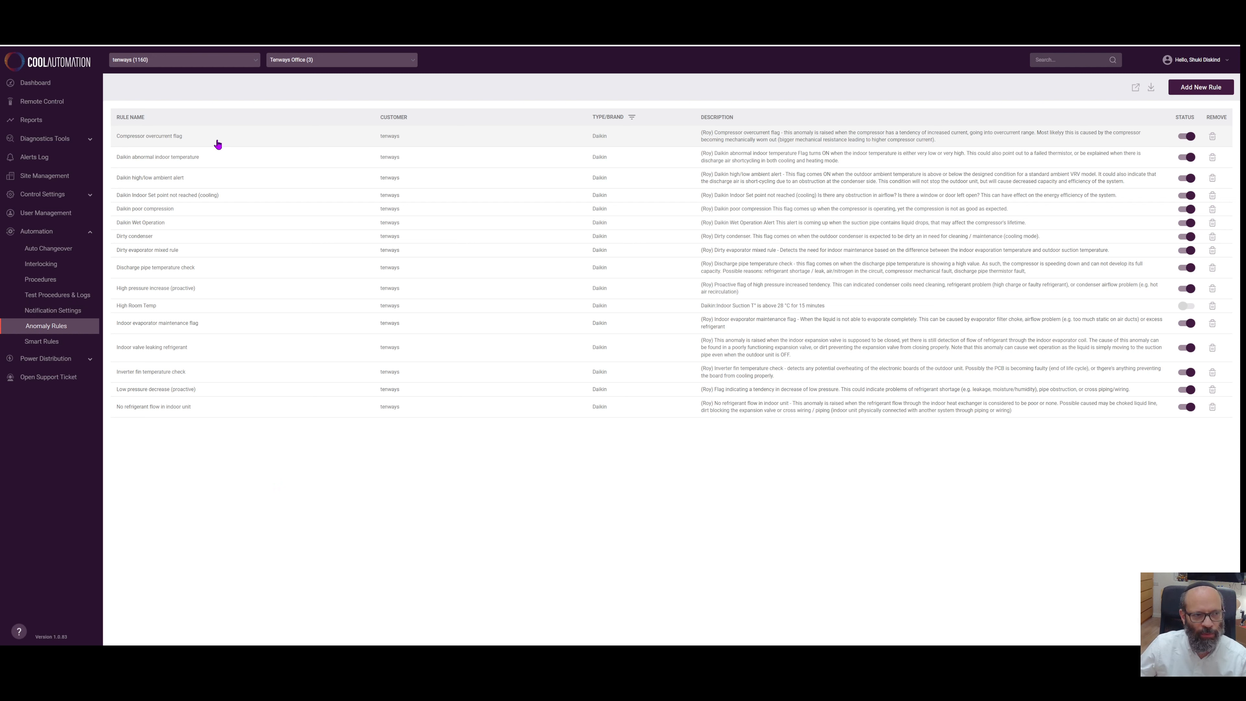
{"action": "mouse_move", "coordinate": [217, 156]}
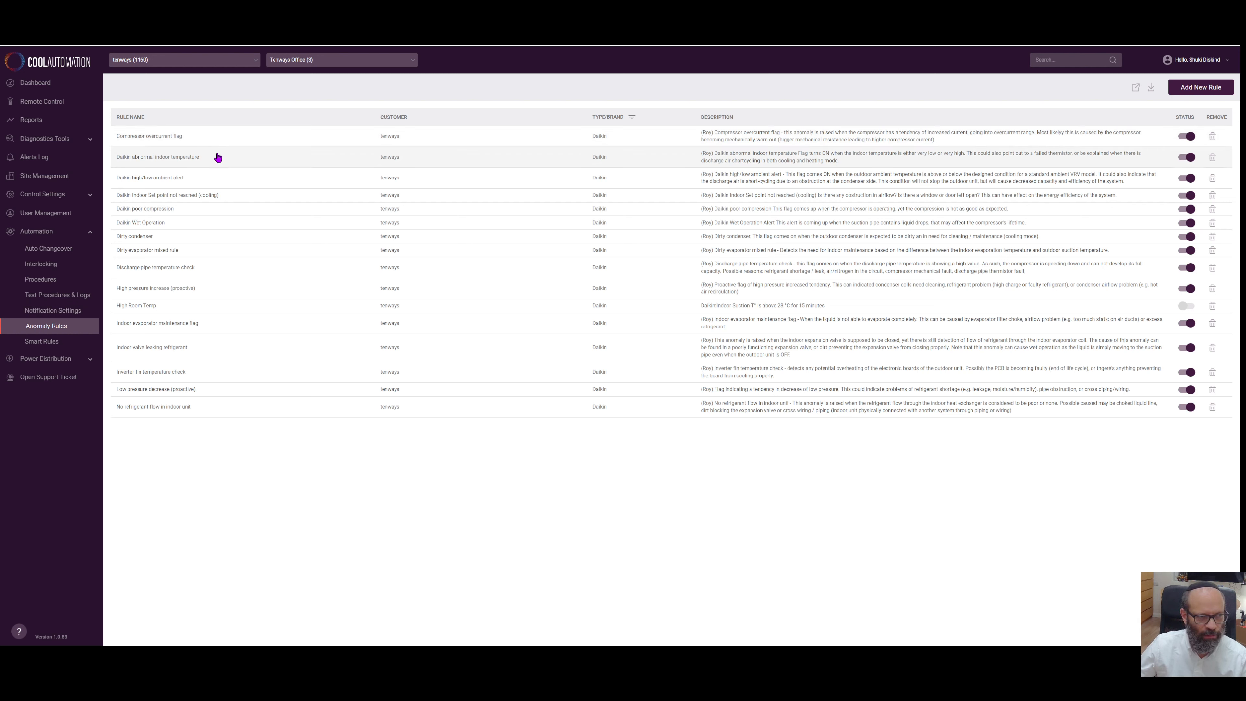
{"action": "mouse_move", "coordinate": [199, 226]}
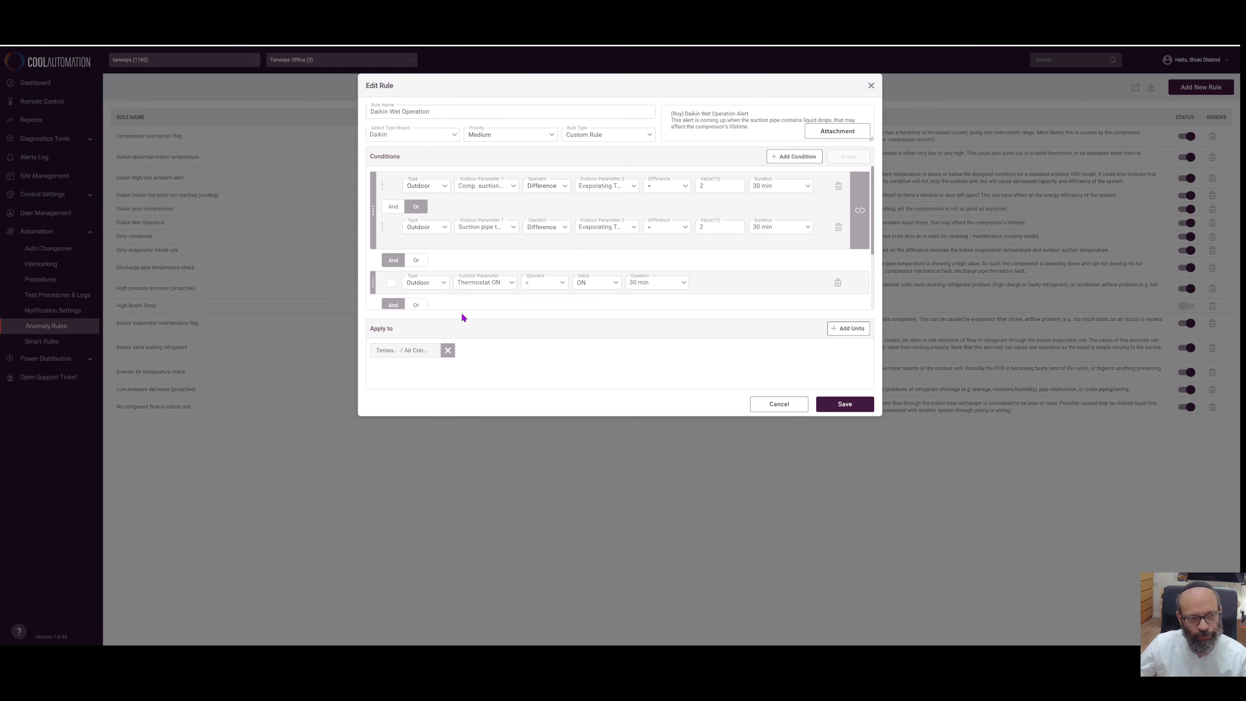
{"action": "mouse_move", "coordinate": [431, 124]}
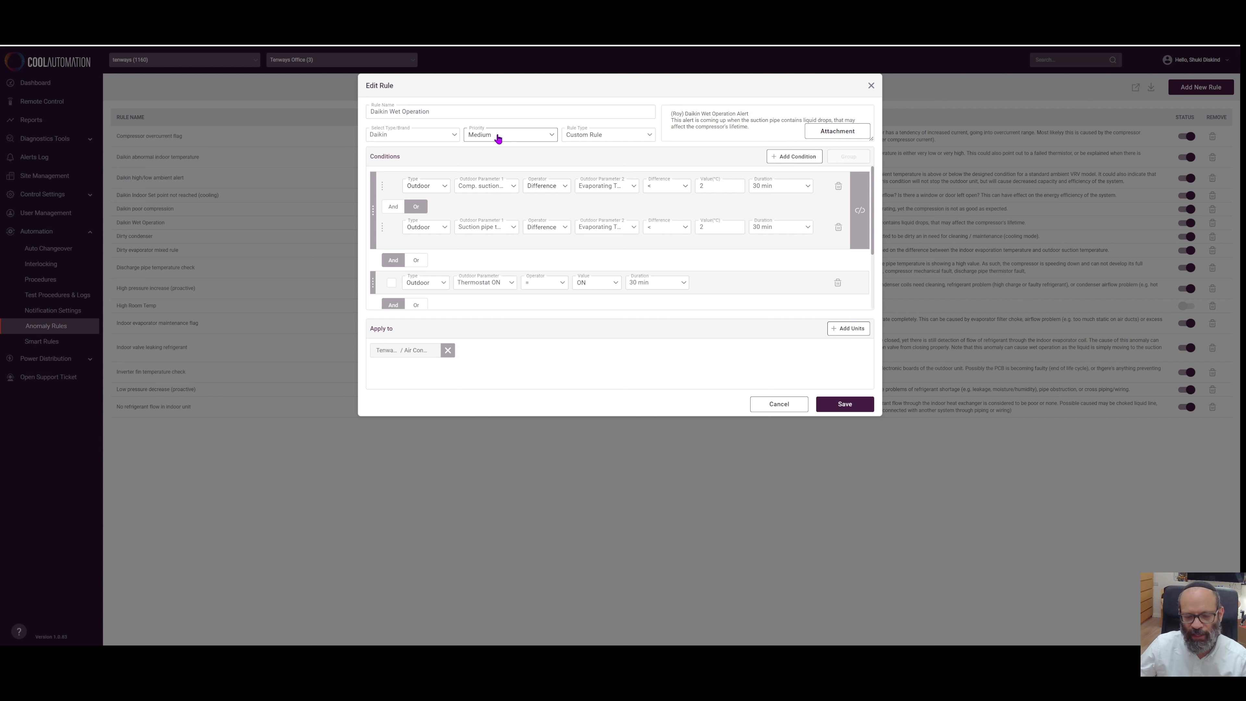
Review Wet Operation's priority levels, keep Medium, and list the available rule types
{"action": "left_click", "coordinate": [509, 134]}
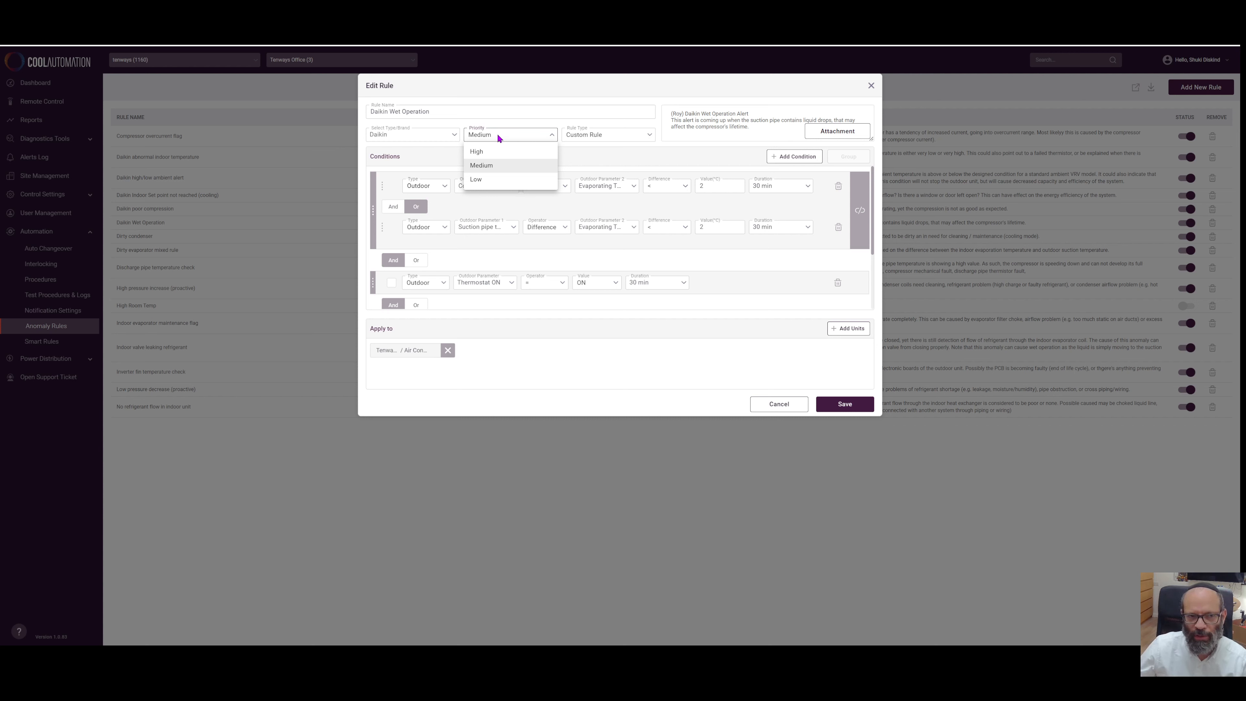
{"action": "left_click", "coordinate": [510, 111]}
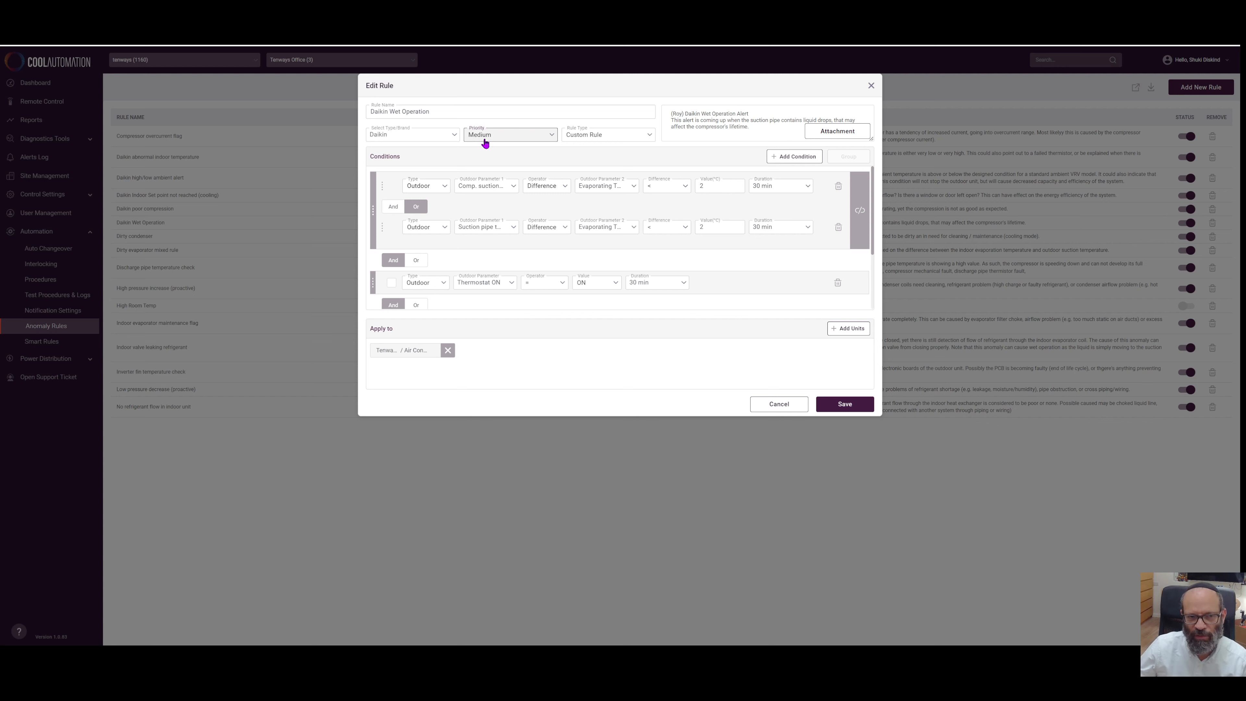
{"action": "left_click", "coordinate": [607, 134]}
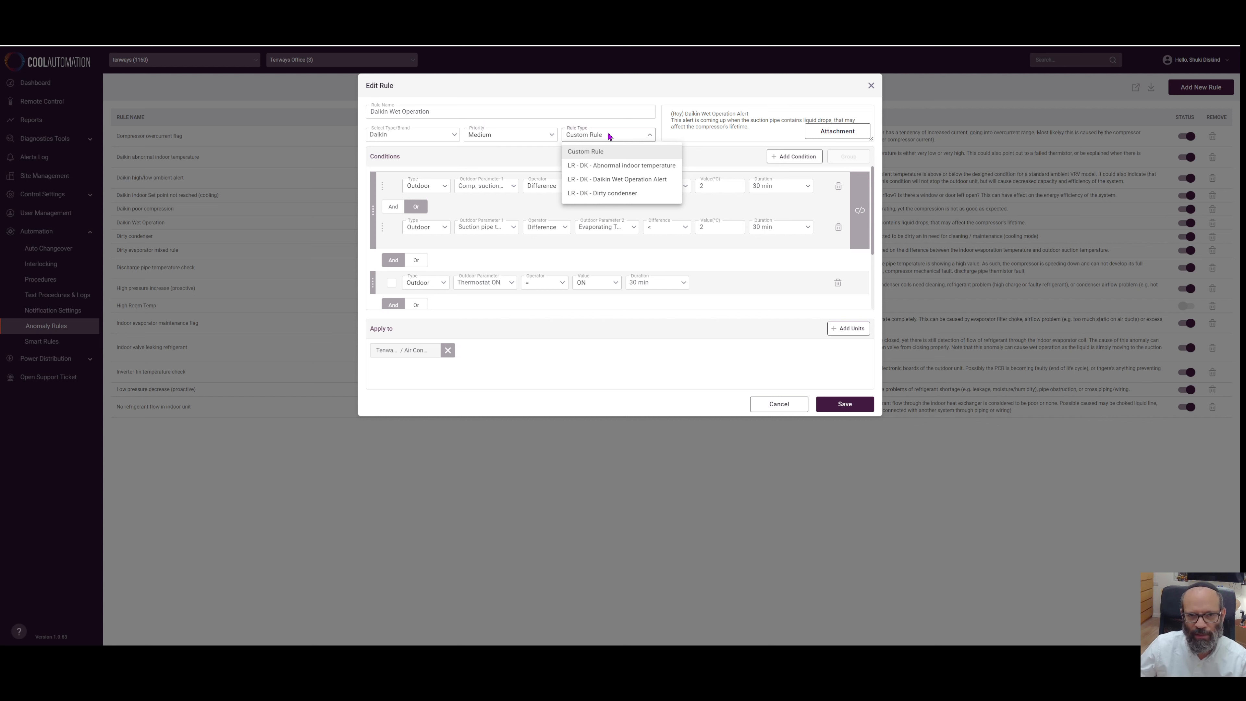
Keep rule type Custom Rule and review the first condition's parameter choices unchanged
{"action": "left_click", "coordinate": [586, 151]}
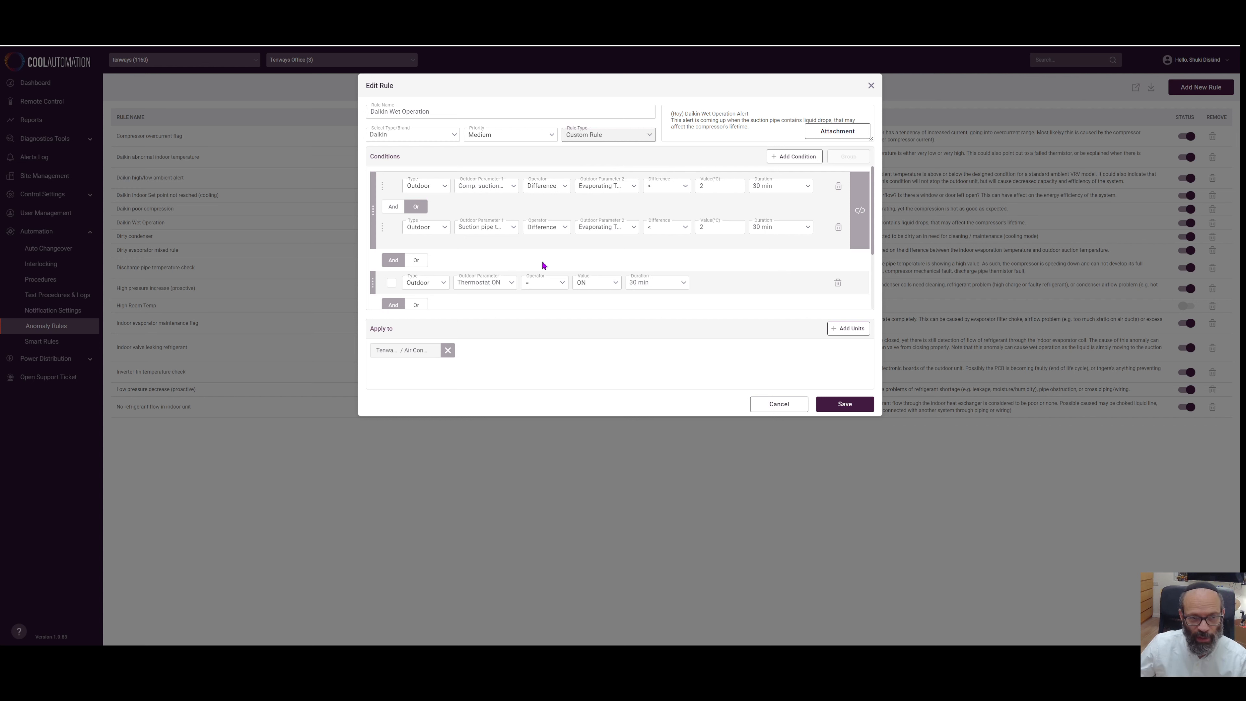
{"action": "mouse_move", "coordinate": [468, 265]}
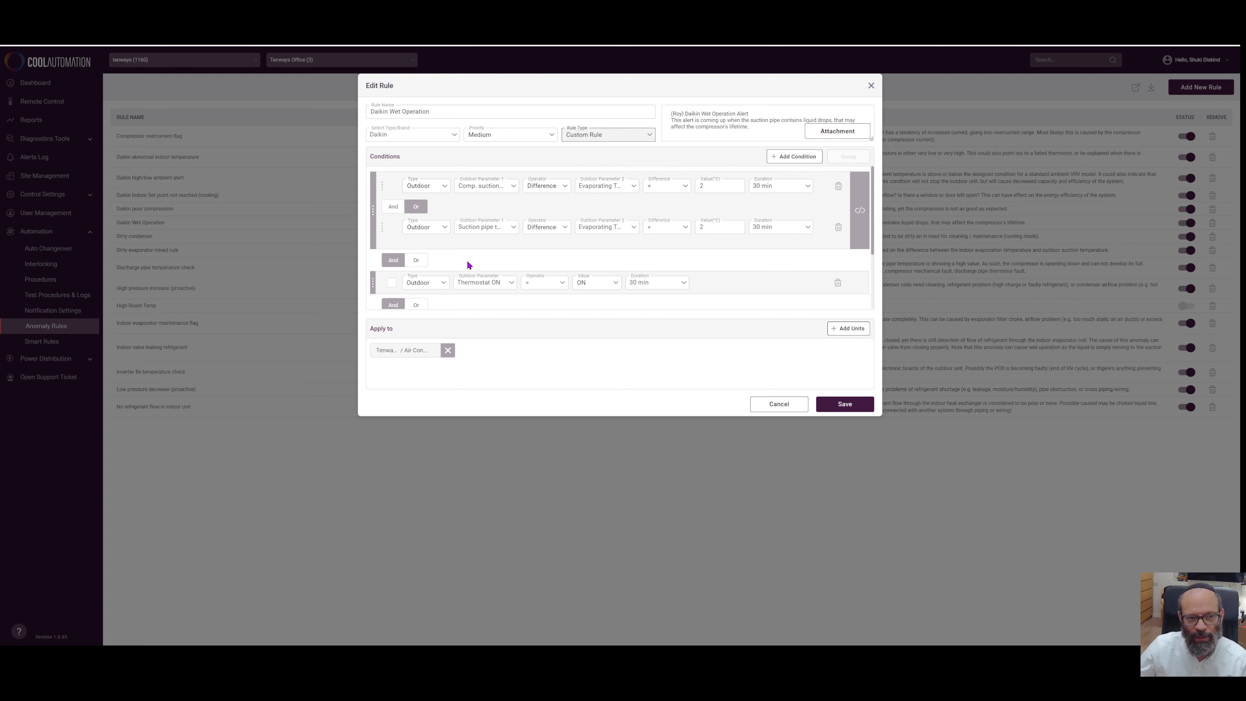
{"action": "mouse_move", "coordinate": [481, 208]}
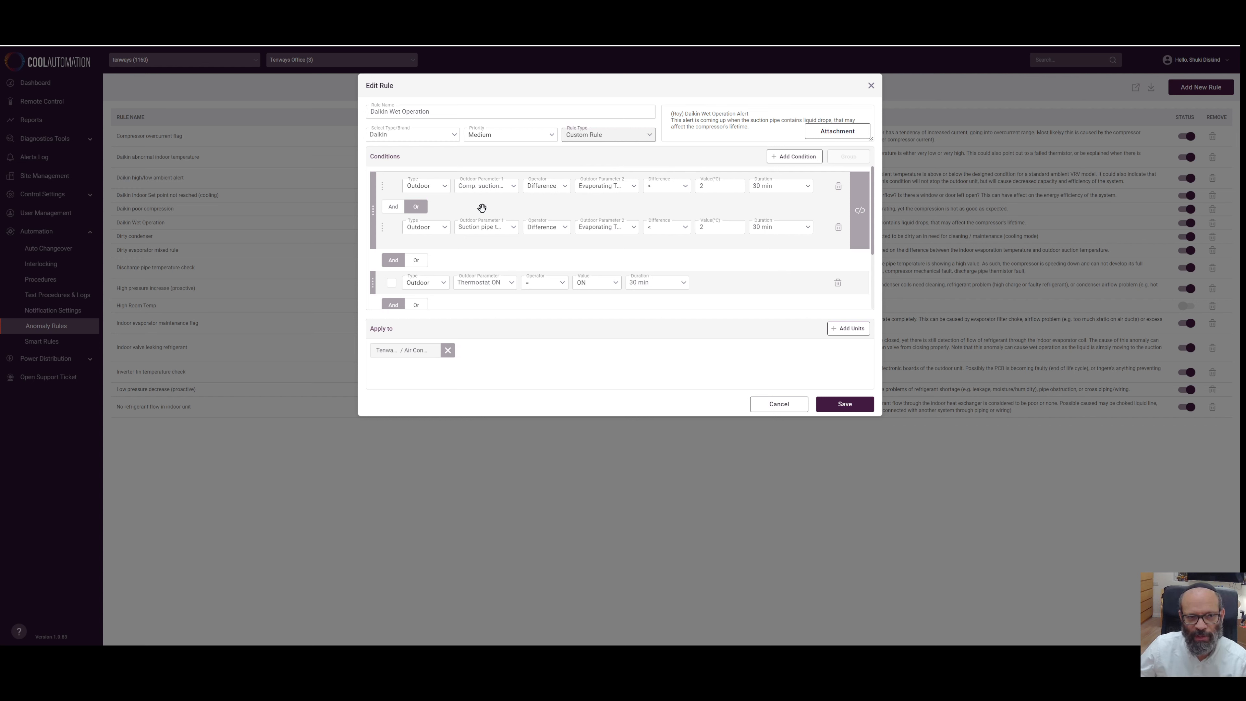
{"action": "left_click", "coordinate": [485, 185]}
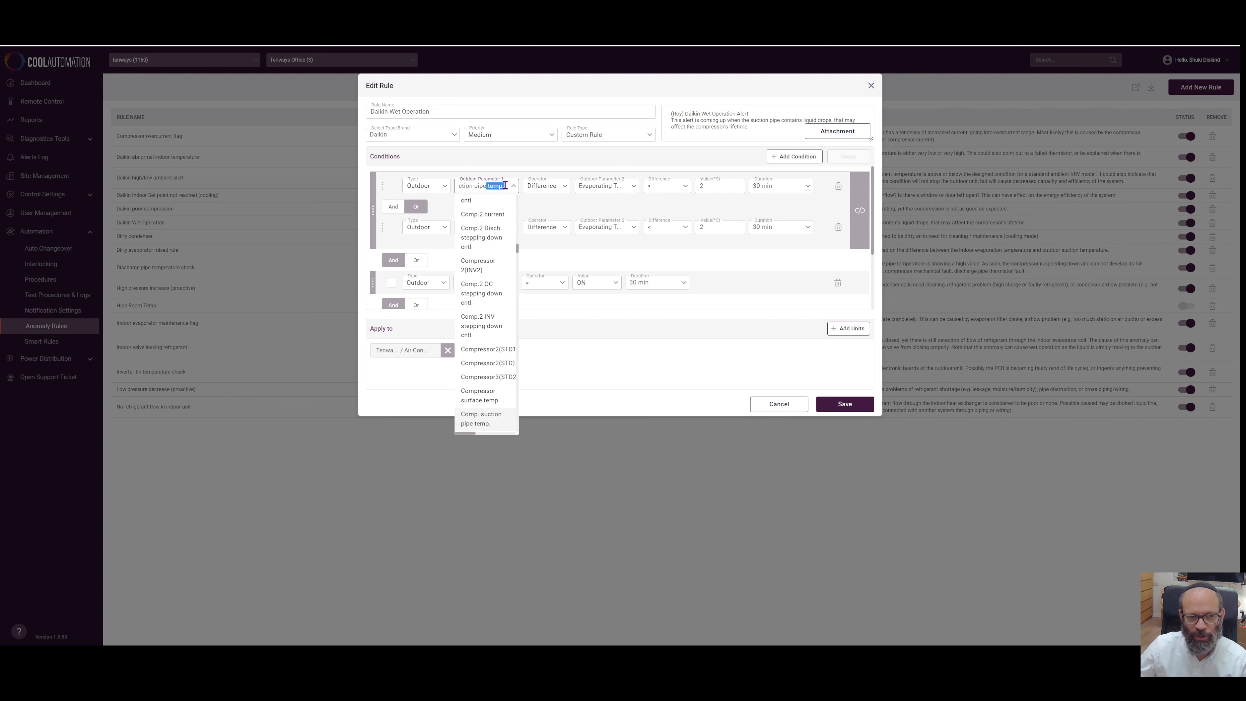
{"action": "left_click", "coordinate": [480, 418]}
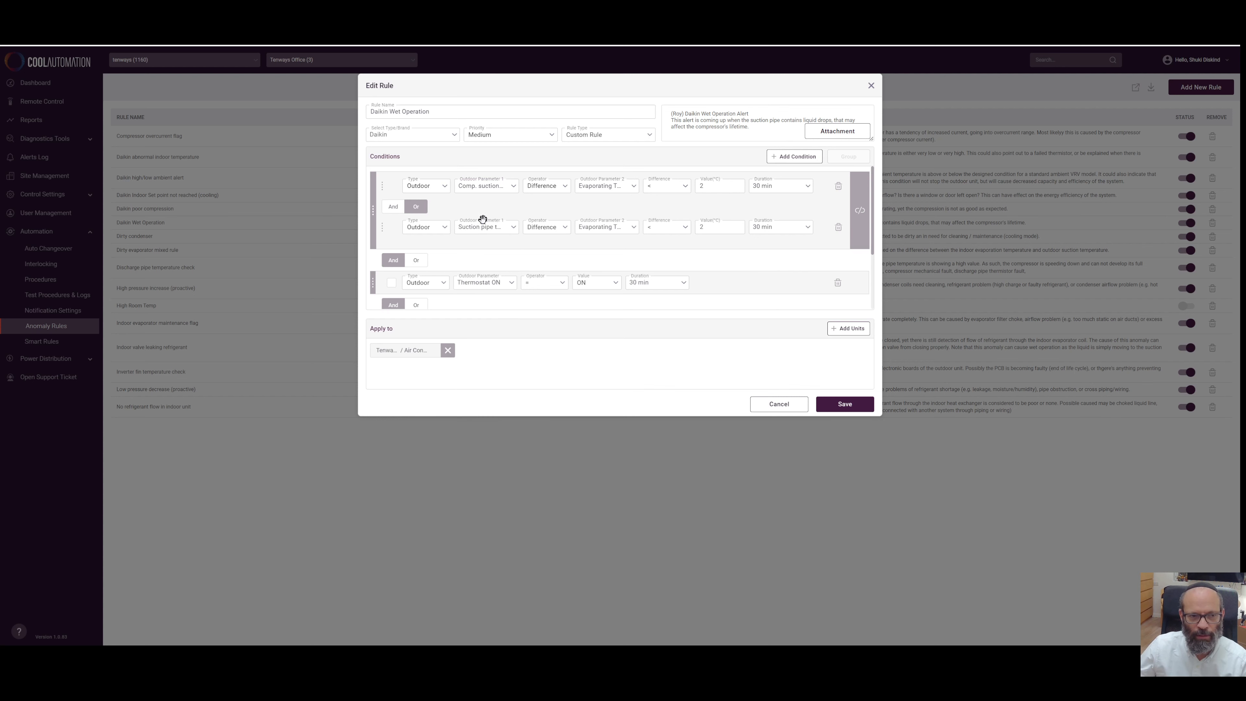
{"action": "left_click", "coordinate": [485, 226]}
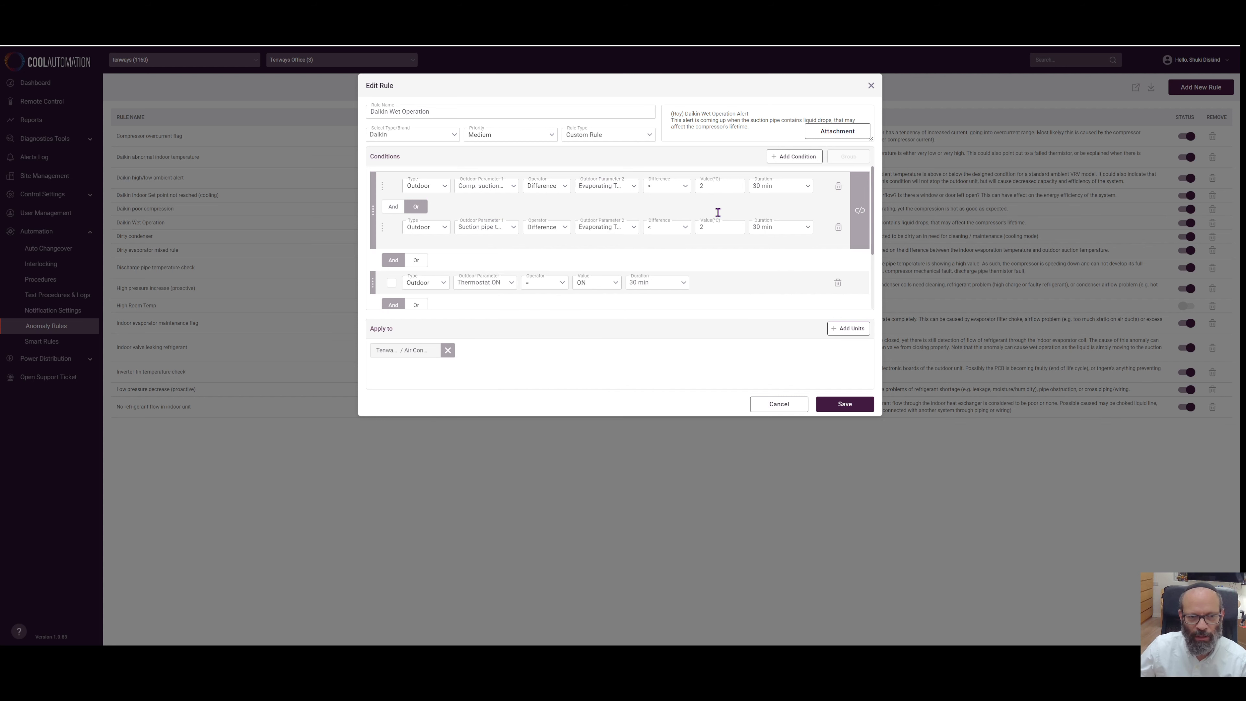
{"action": "mouse_move", "coordinate": [558, 209]}
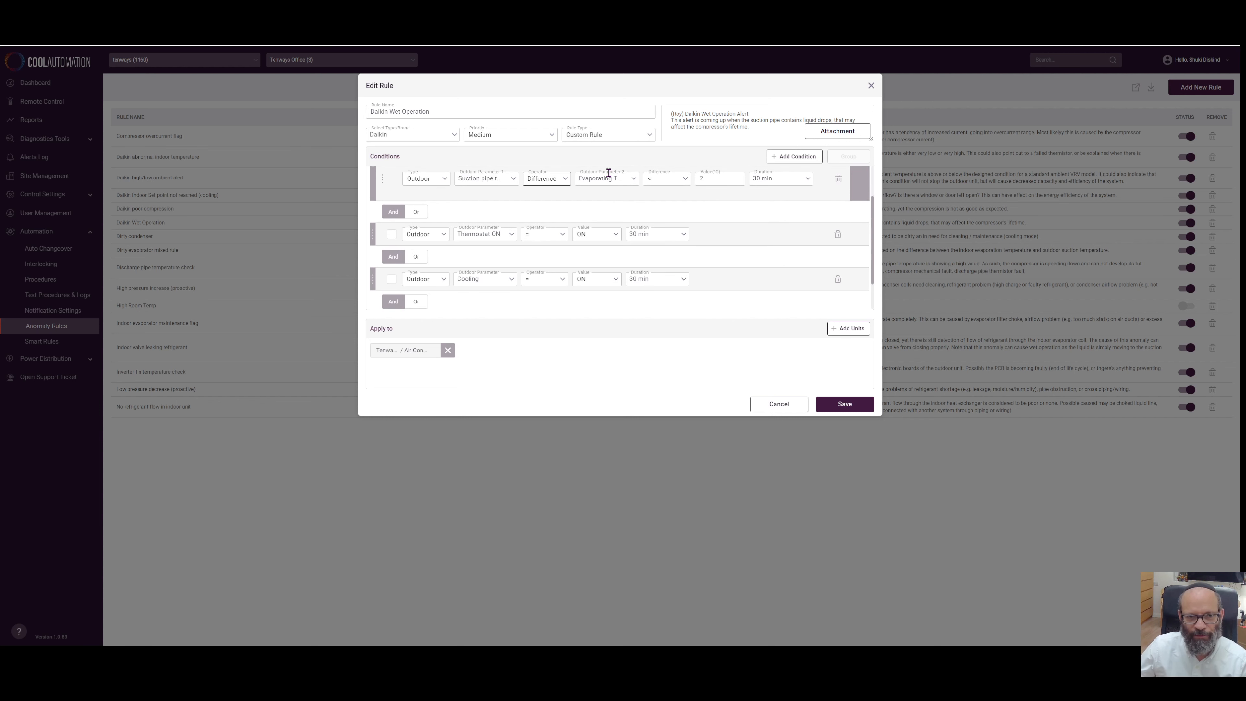
{"action": "mouse_move", "coordinate": [517, 225]}
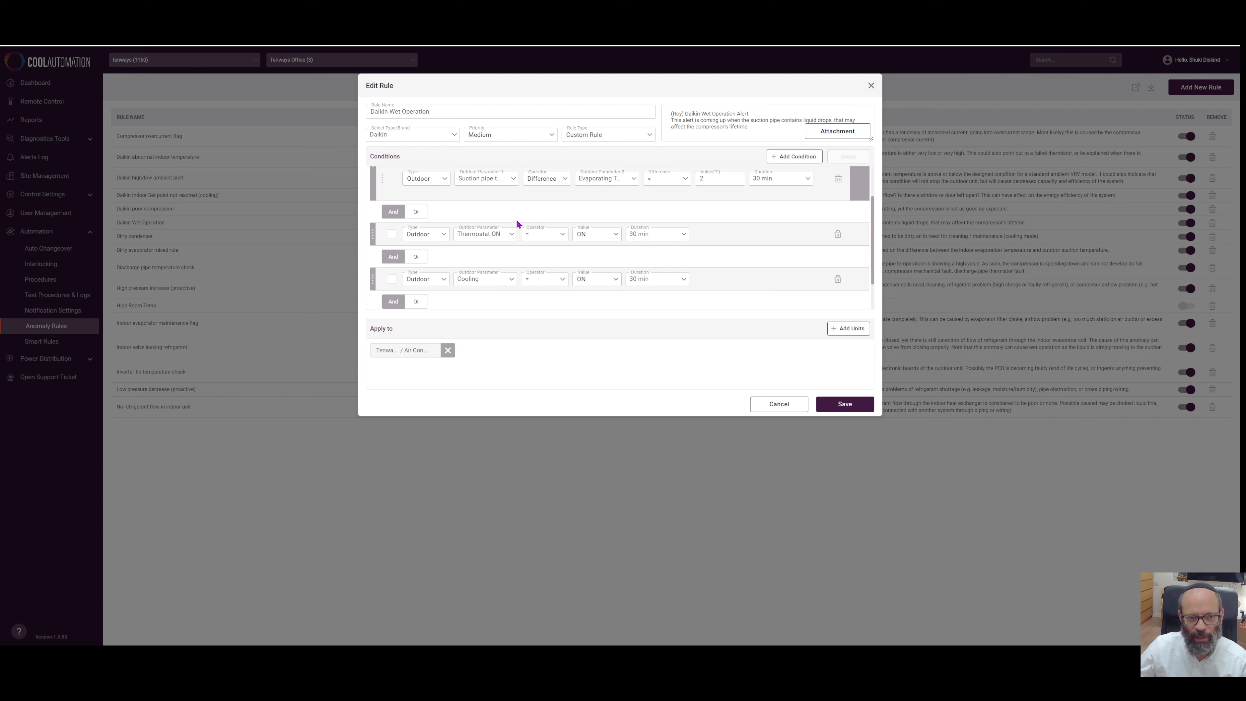
{"action": "mouse_move", "coordinate": [613, 247]}
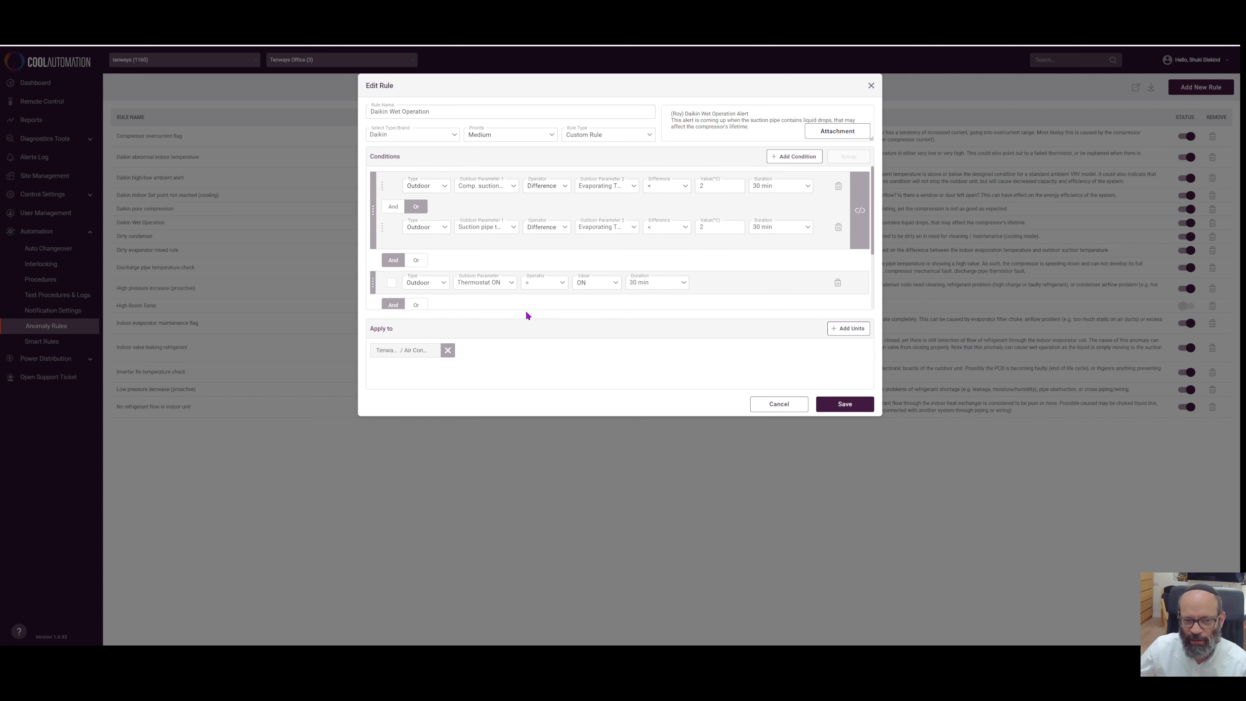
{"action": "mouse_move", "coordinate": [522, 371]}
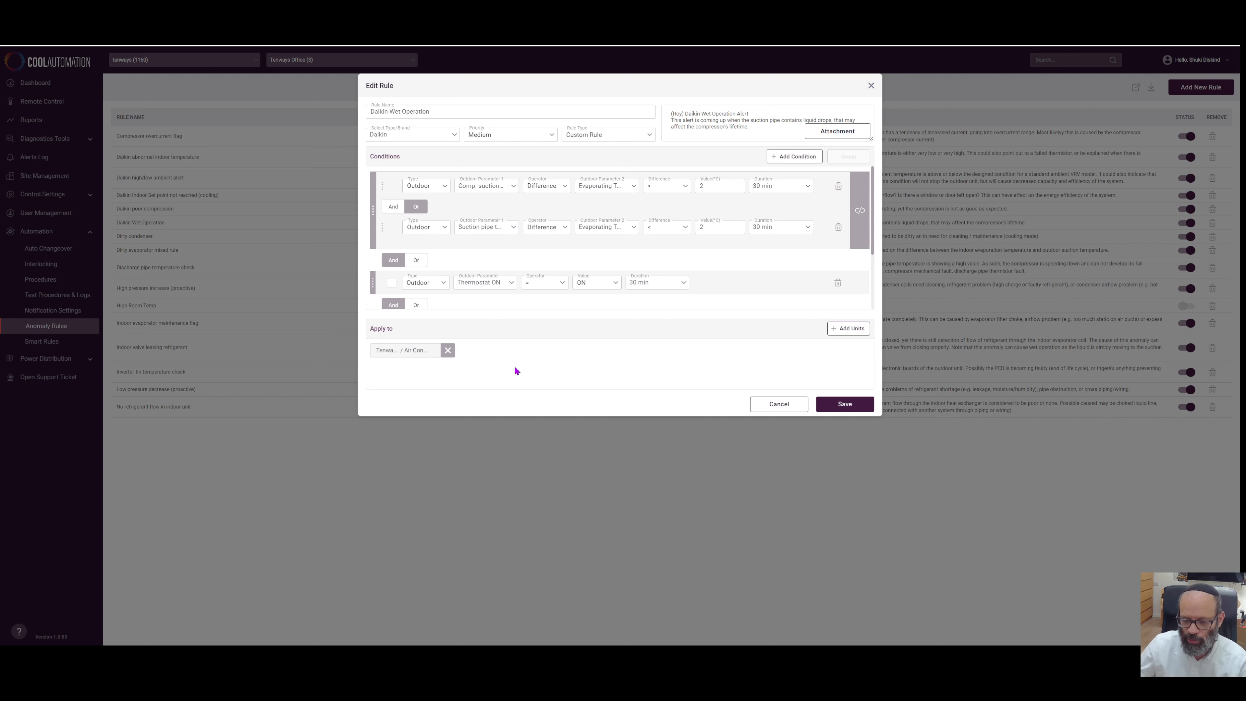
{"action": "mouse_move", "coordinate": [511, 366]}
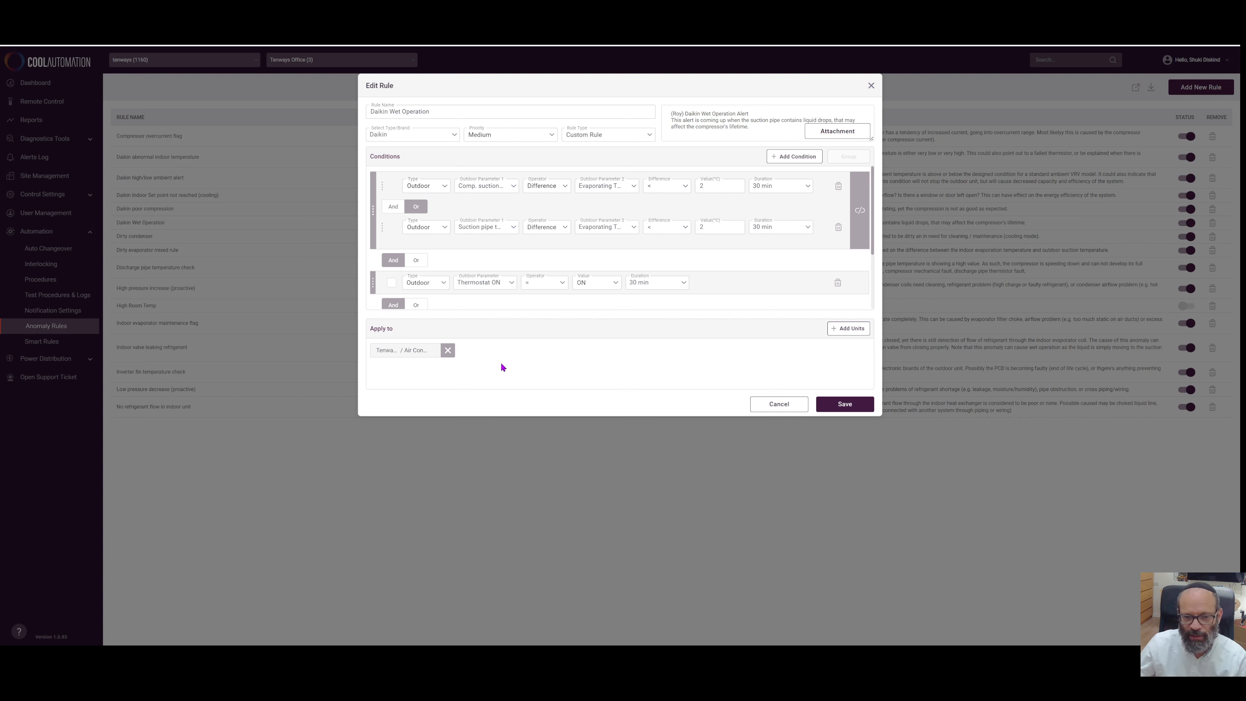
{"action": "mouse_move", "coordinate": [507, 375]}
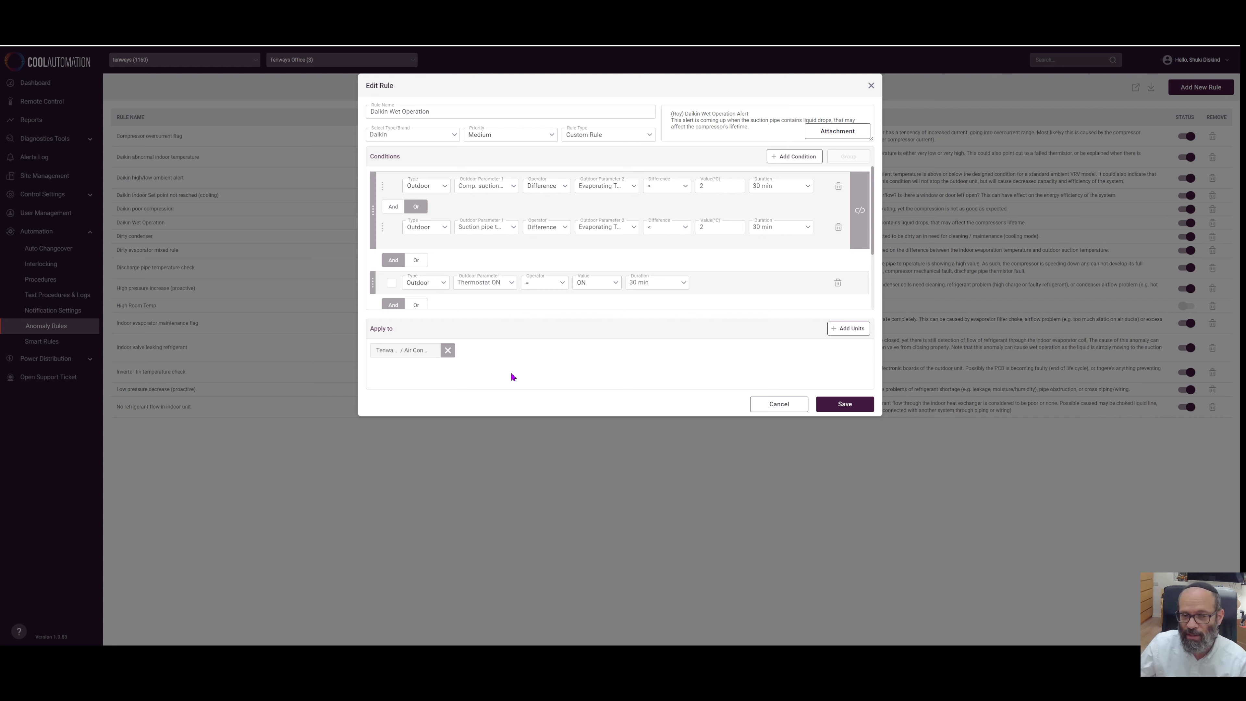
{"action": "mouse_move", "coordinate": [499, 376]}
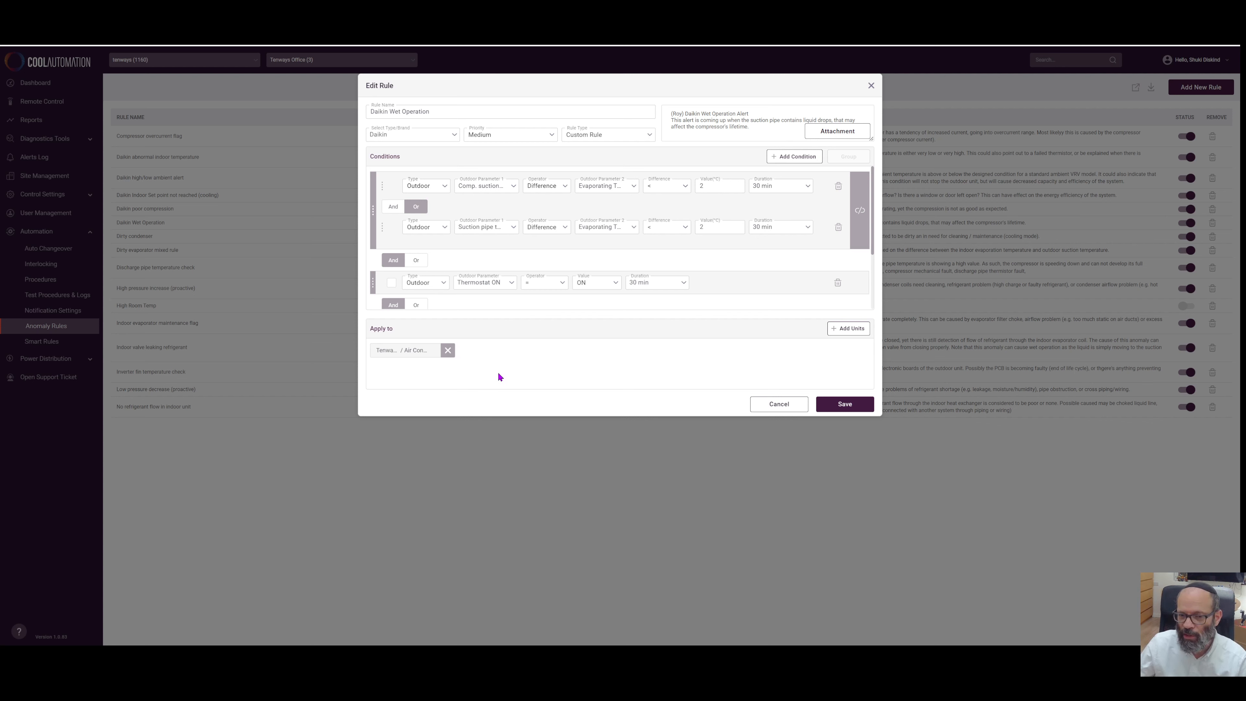
{"action": "mouse_move", "coordinate": [504, 376]}
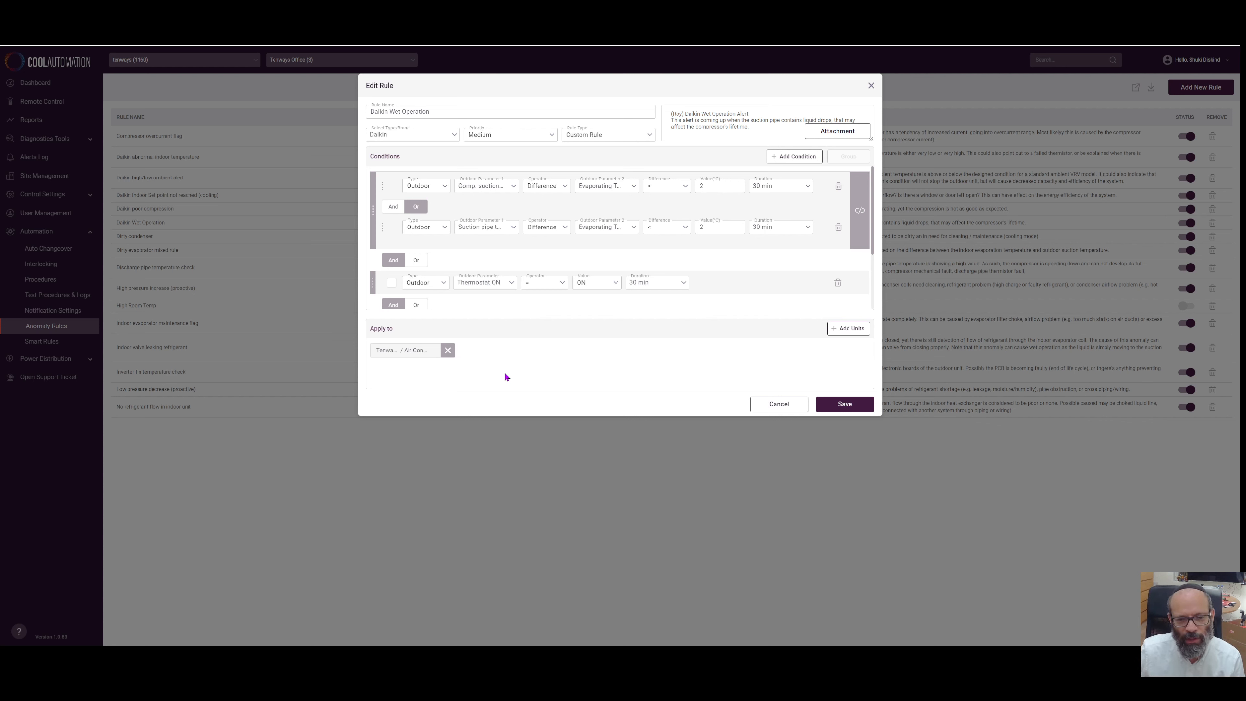
{"action": "mouse_move", "coordinate": [359, 362]}
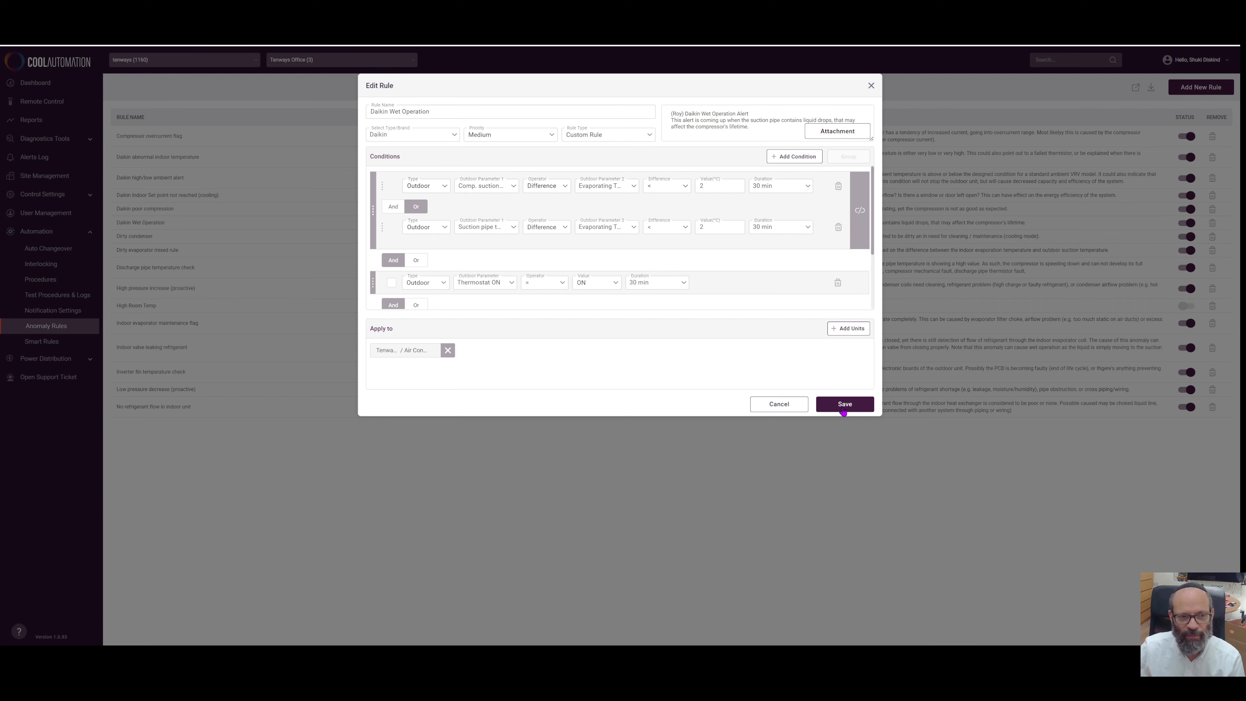
Save the Daikin Wet Operation rule and return to the Anomaly Rules list
{"action": "left_click", "coordinate": [844, 403]}
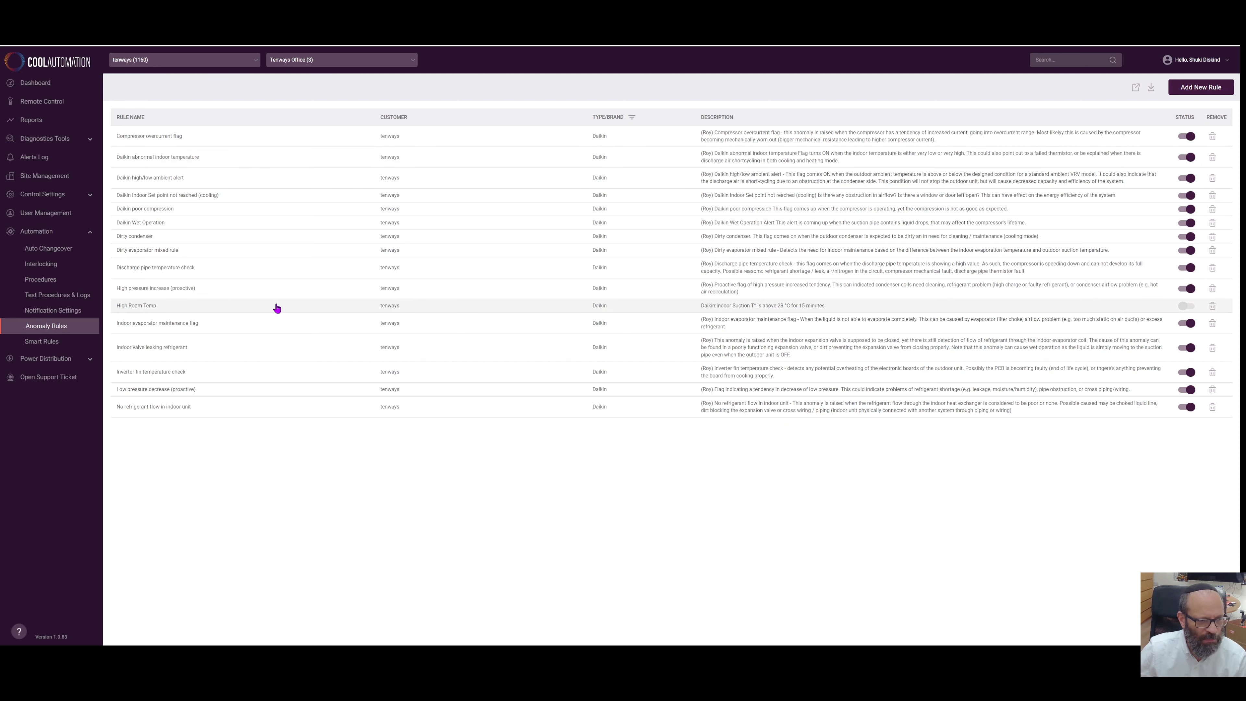
{"action": "mouse_move", "coordinate": [204, 305]}
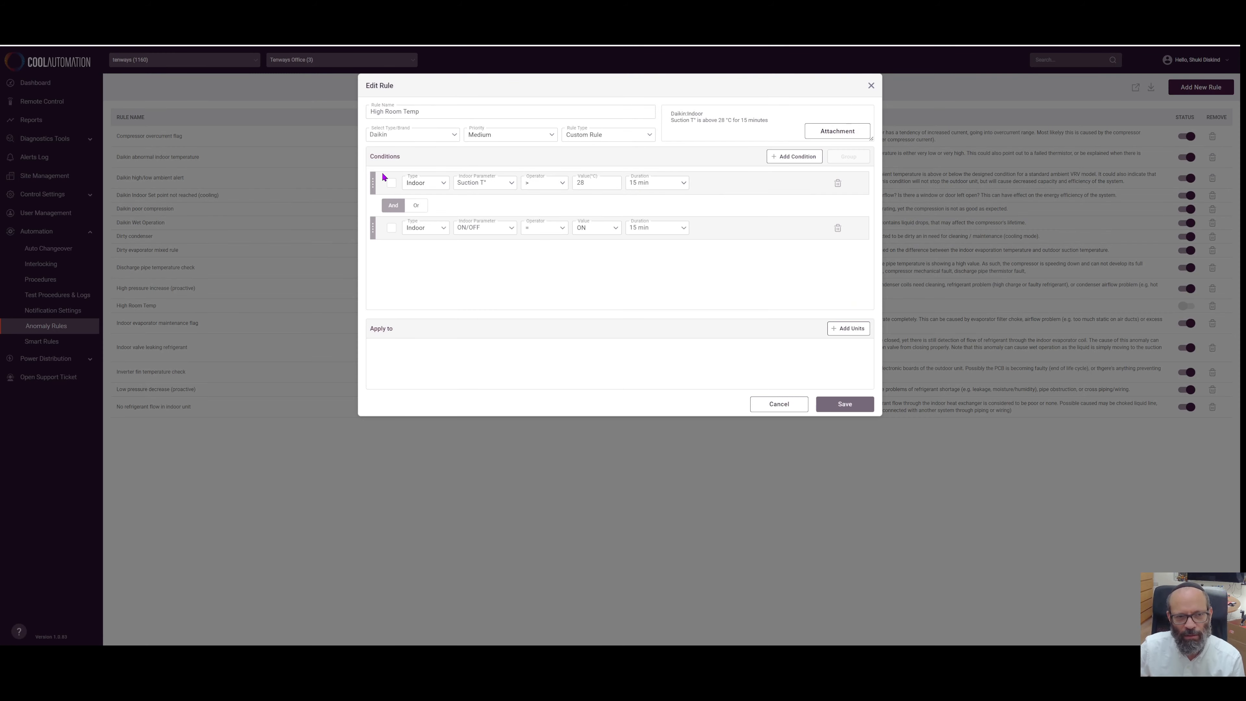
{"action": "mouse_move", "coordinate": [627, 134]}
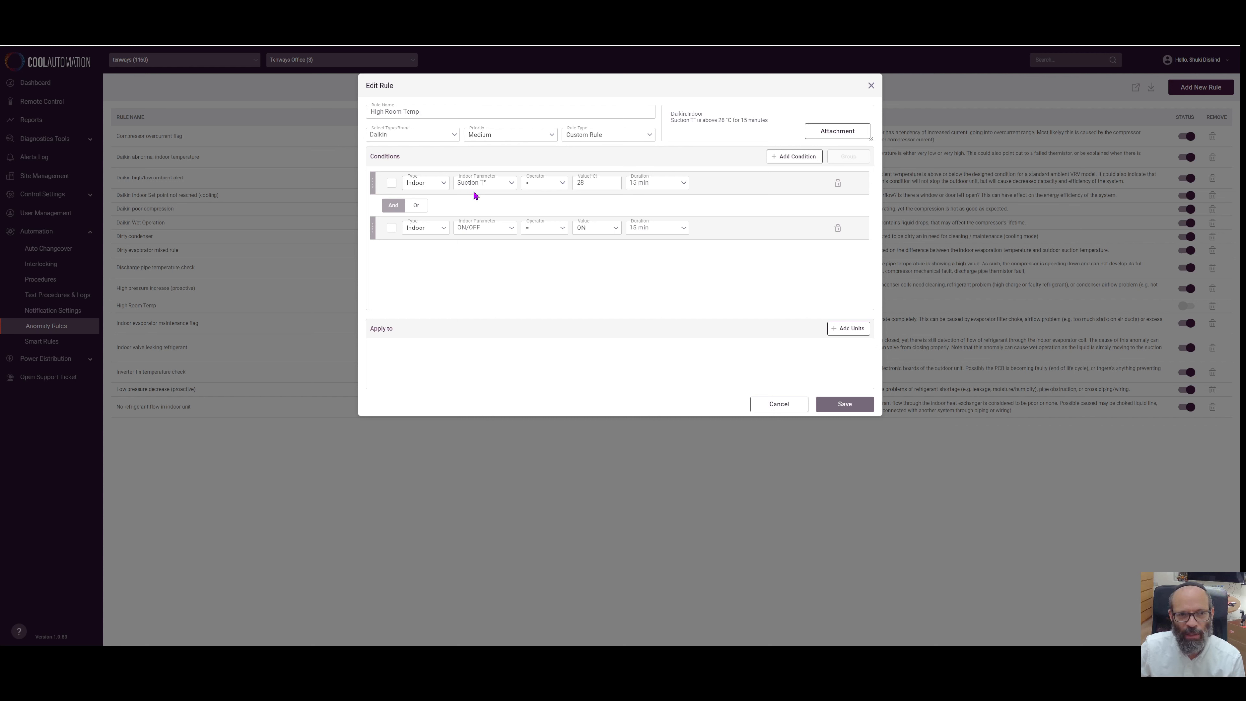
Inspect the High Room Temp rule's condition fields (suction T° above 28, unit ON)
{"action": "left_click", "coordinate": [595, 182]}
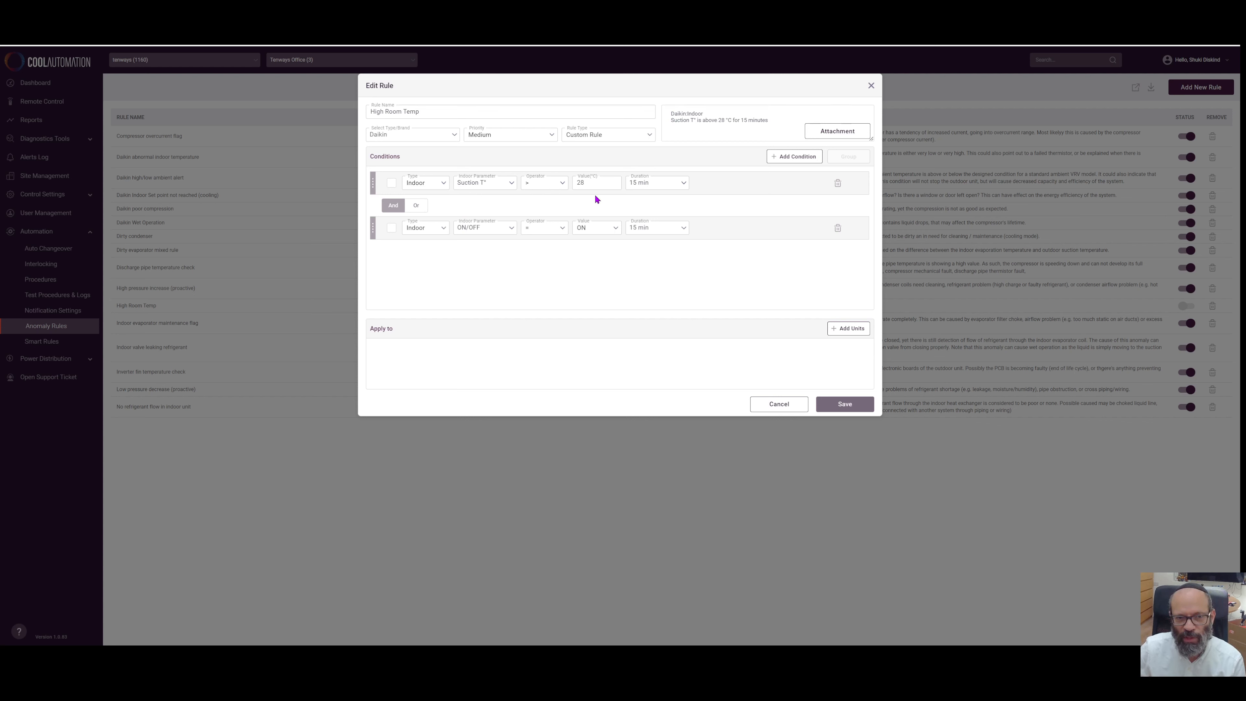
{"action": "left_click", "coordinate": [654, 182]}
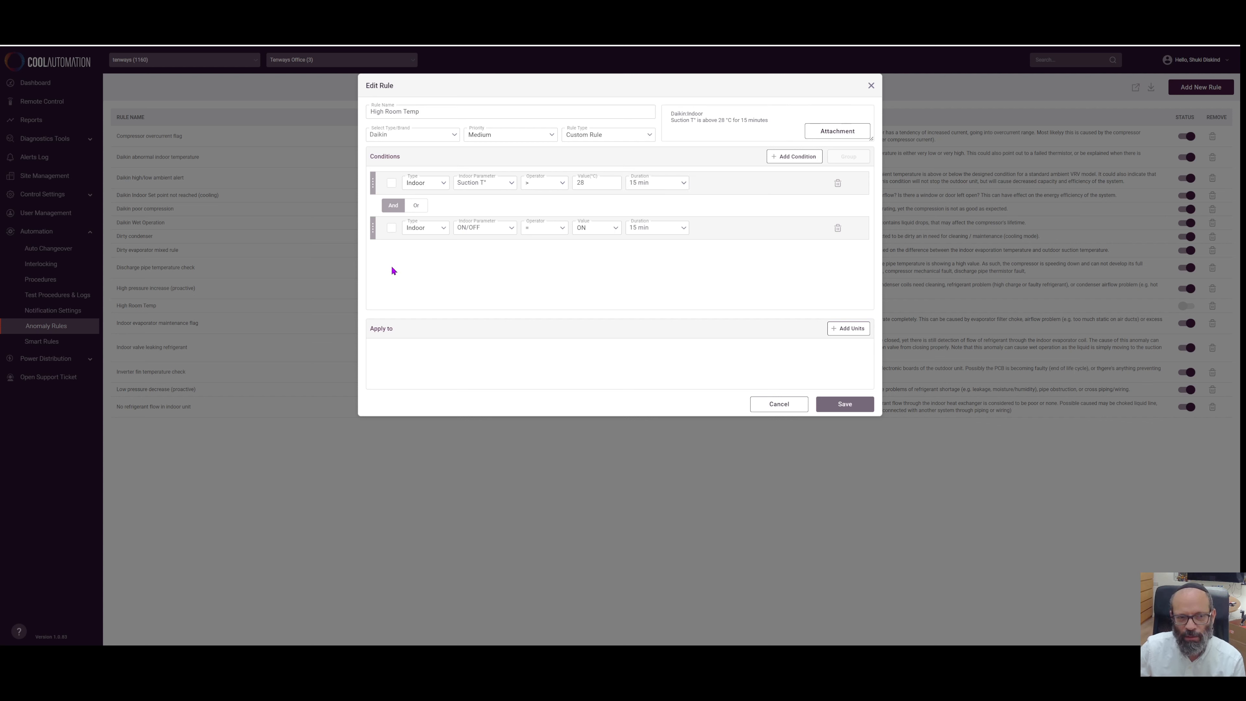
{"action": "mouse_move", "coordinate": [445, 246]}
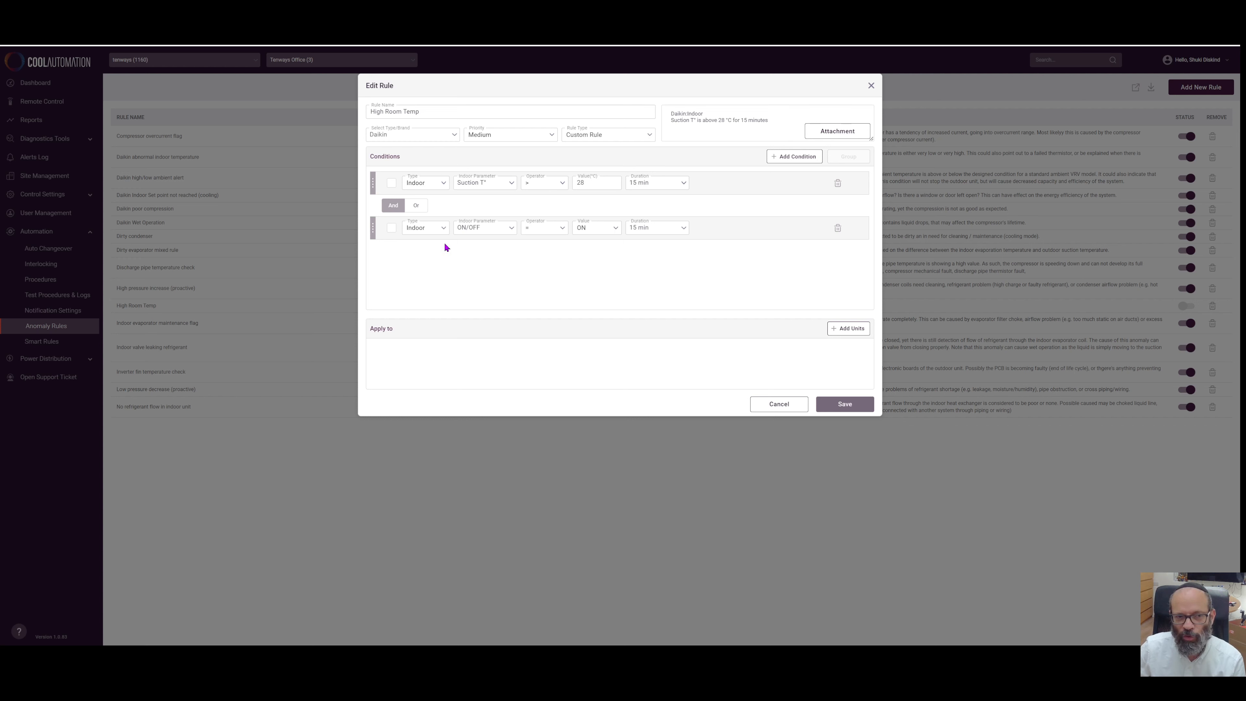
{"action": "left_click", "coordinate": [596, 227]}
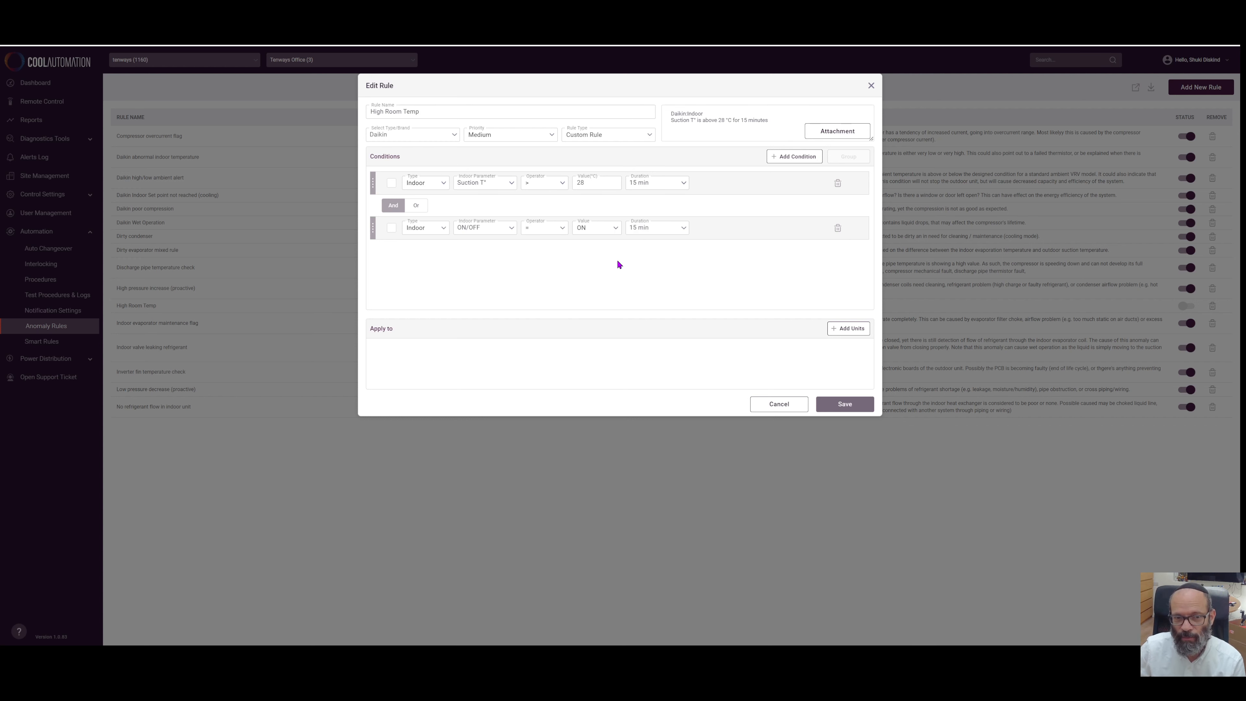
{"action": "mouse_move", "coordinate": [592, 270]}
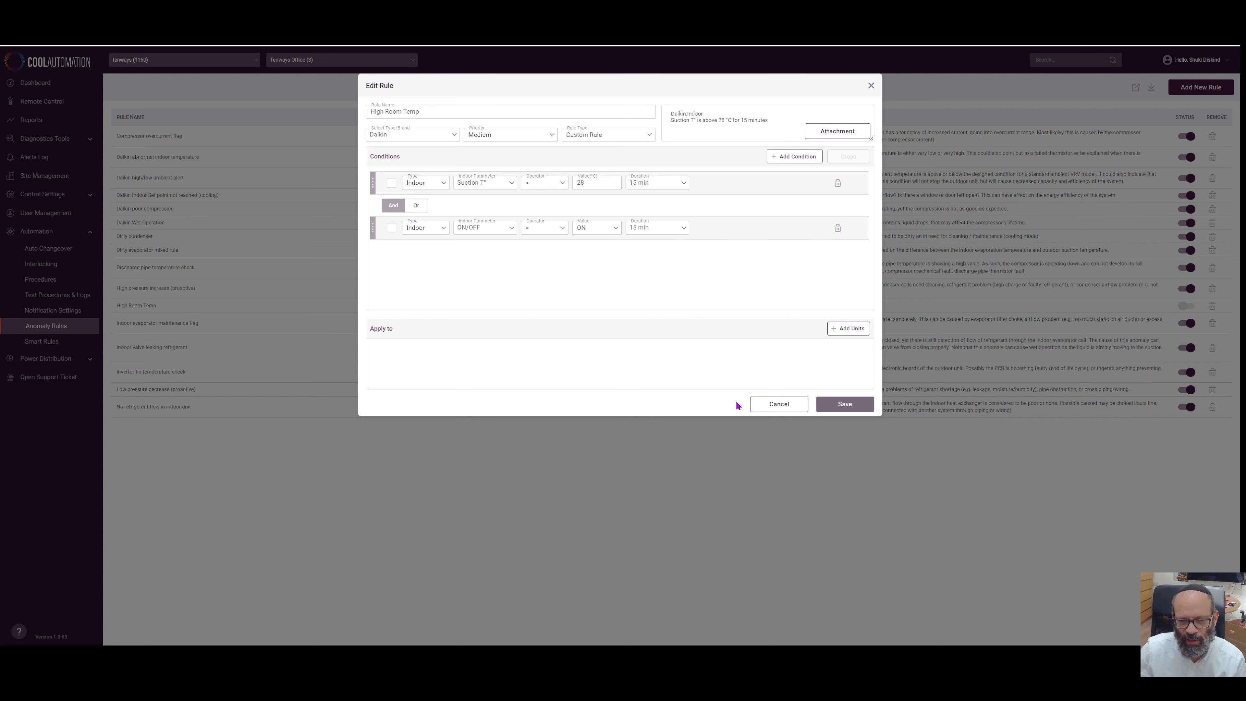
Cancel the High Room Temp edit and confirm discarding the changes
{"action": "left_click", "coordinate": [778, 404]}
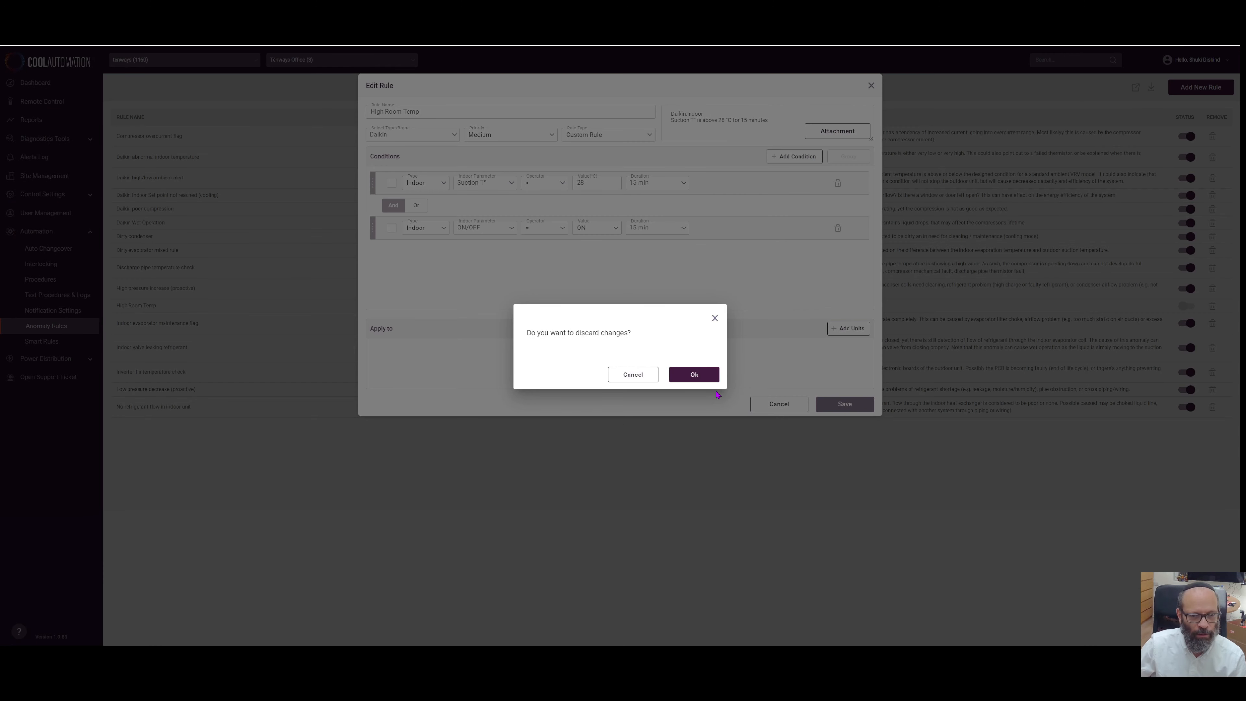
{"action": "left_click", "coordinate": [693, 375]}
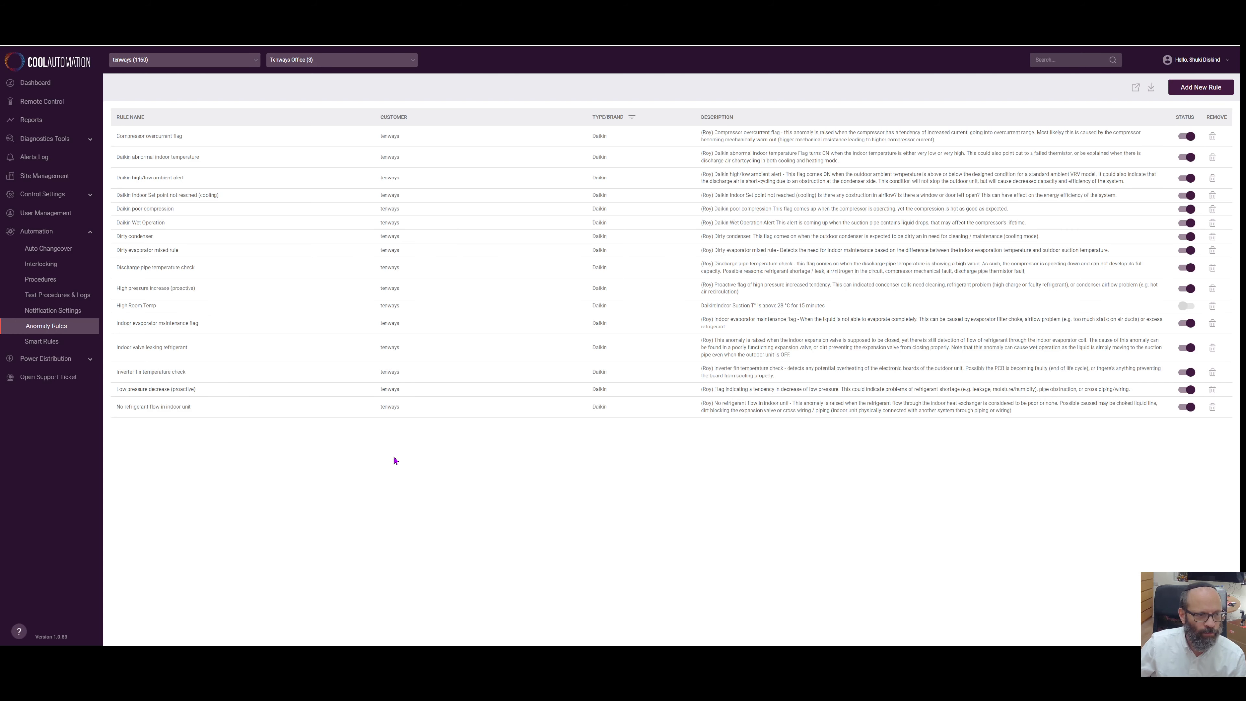
{"action": "mouse_move", "coordinate": [354, 457]}
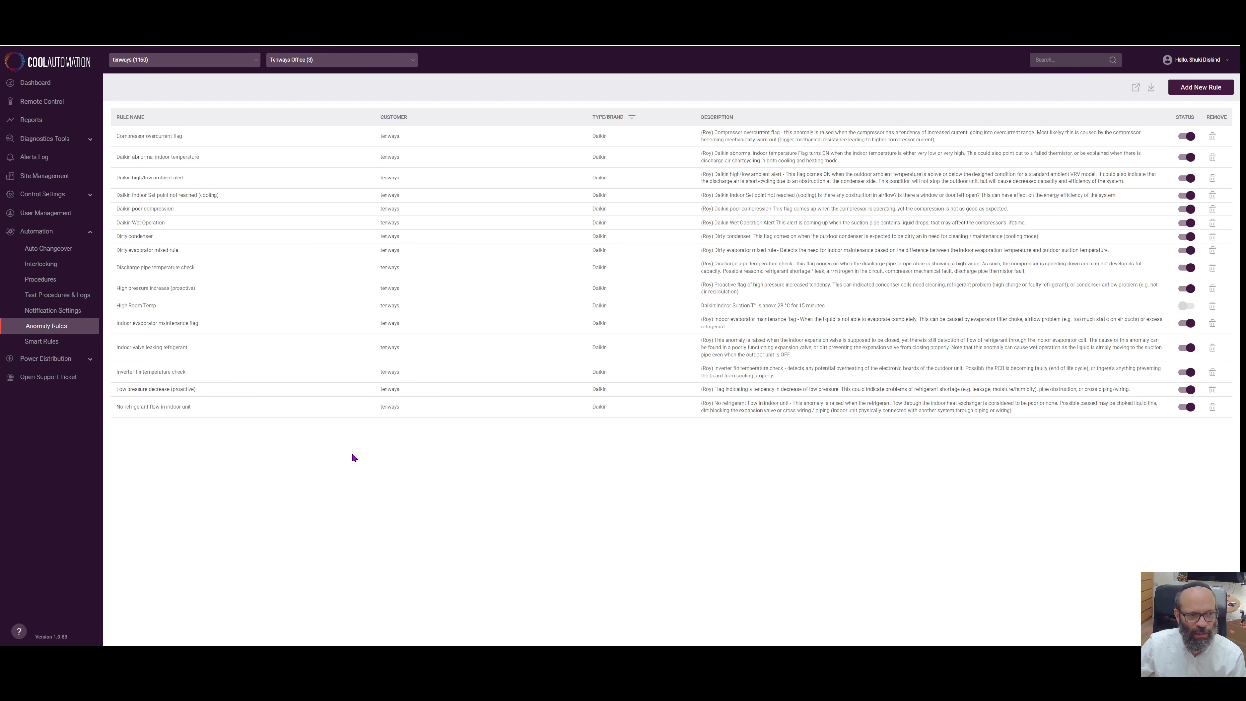
{"action": "mouse_move", "coordinate": [148, 239]}
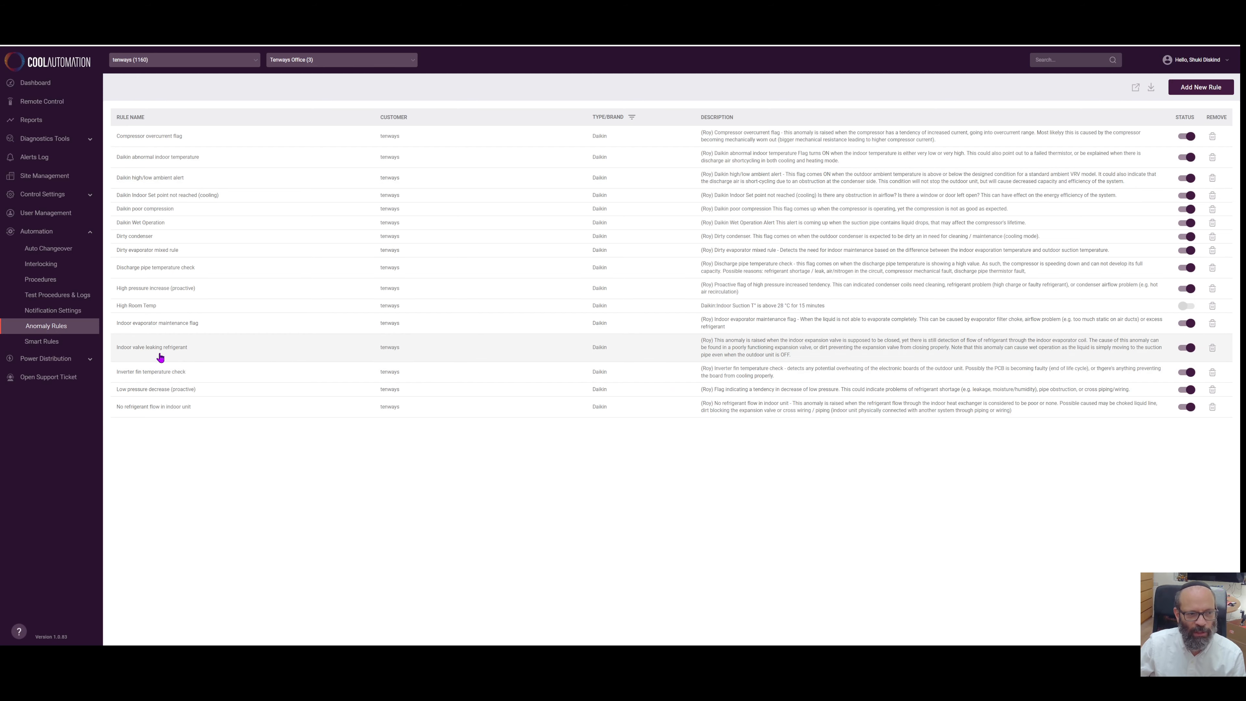
Review the Indoor valve leaking refrigerant rule's EV Opening and pipe-temperature conditions
{"action": "left_click", "coordinate": [151, 347]}
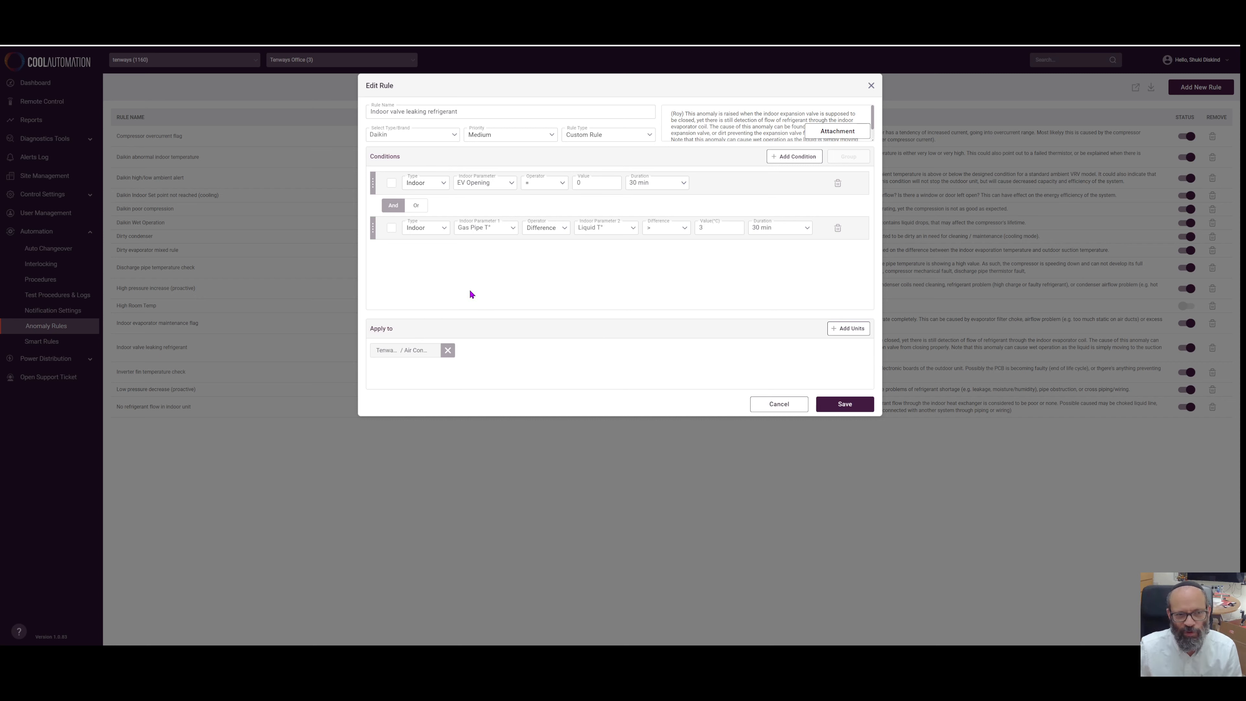
{"action": "mouse_move", "coordinate": [545, 181]}
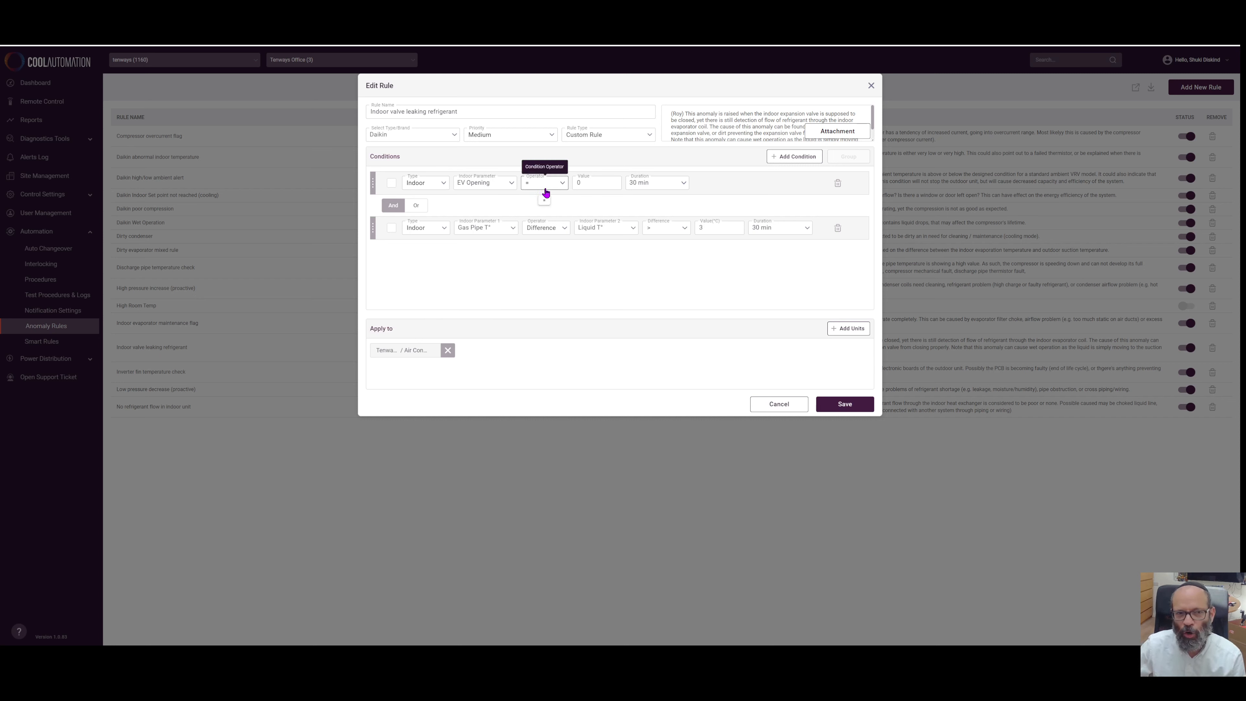
{"action": "left_click", "coordinate": [596, 182]}
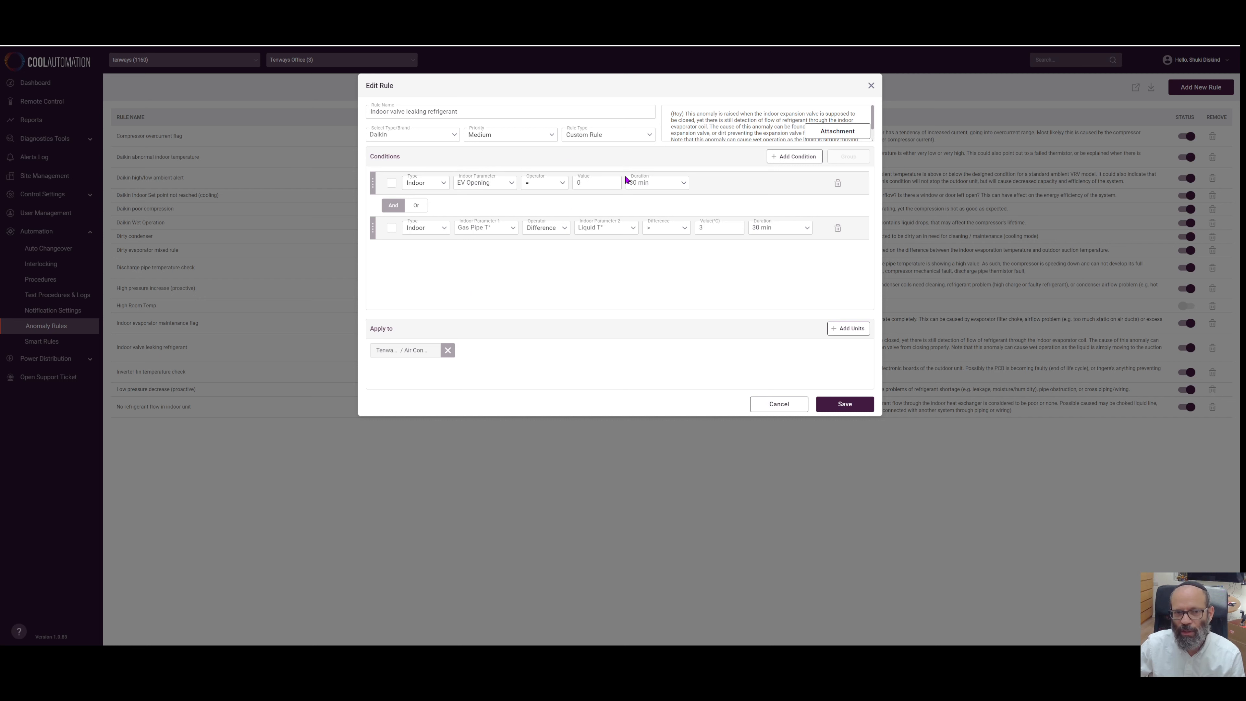
{"action": "left_click", "coordinate": [596, 182]}
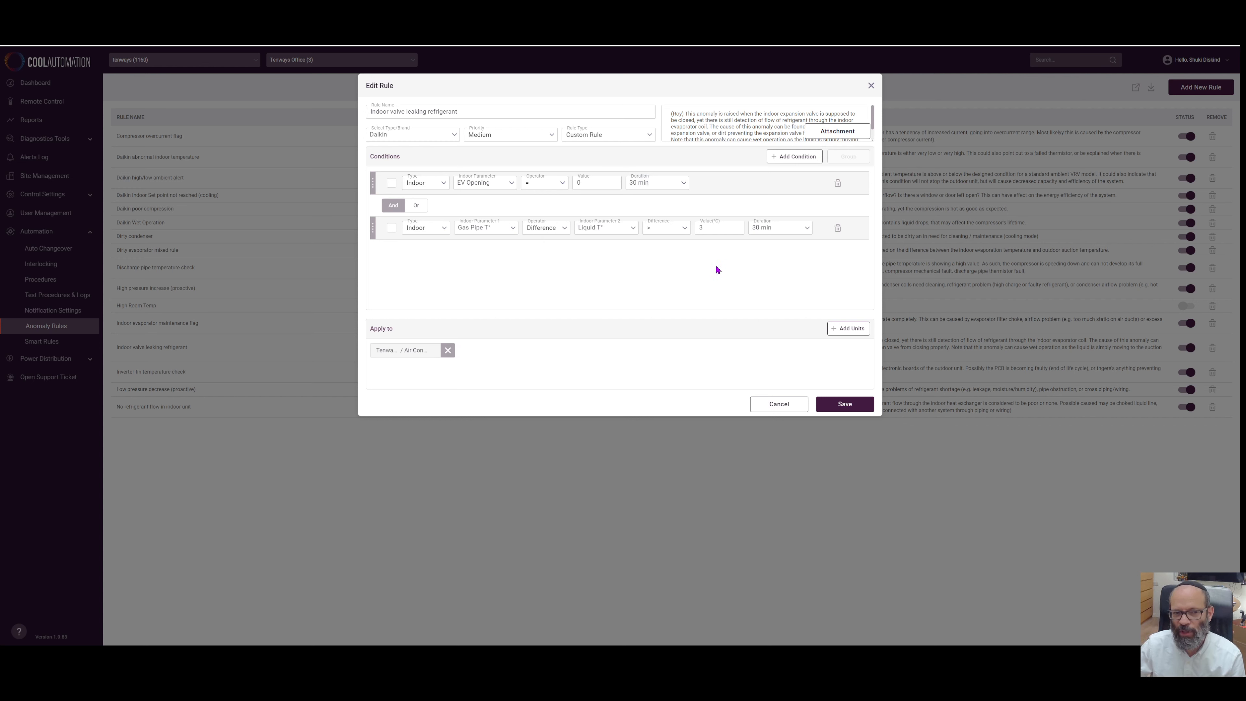
{"action": "mouse_move", "coordinate": [644, 281]}
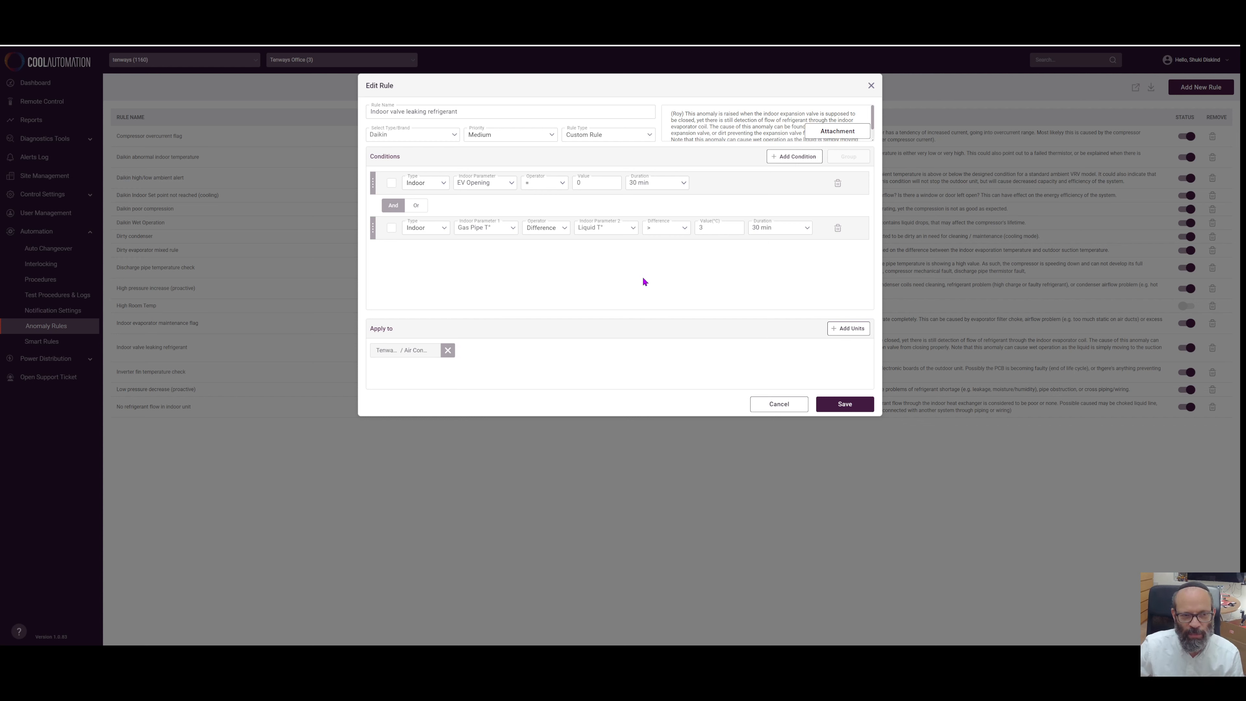
{"action": "mouse_move", "coordinate": [651, 303]}
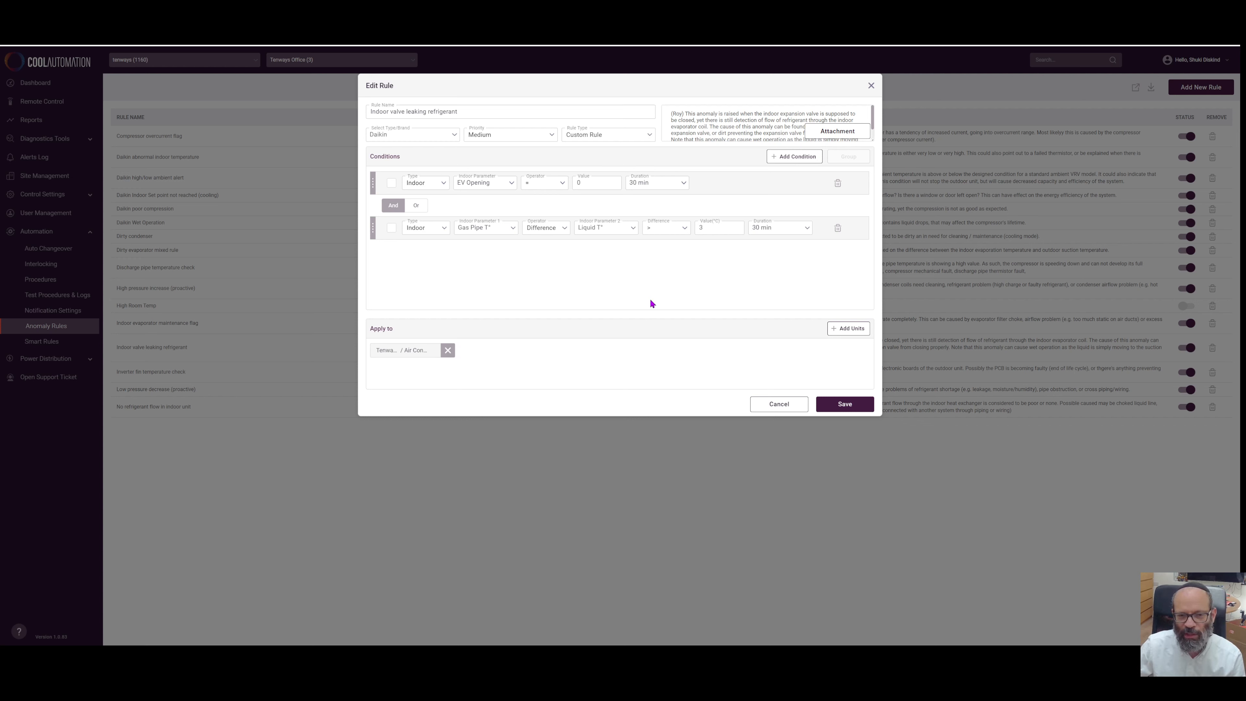
{"action": "mouse_move", "coordinate": [644, 297]}
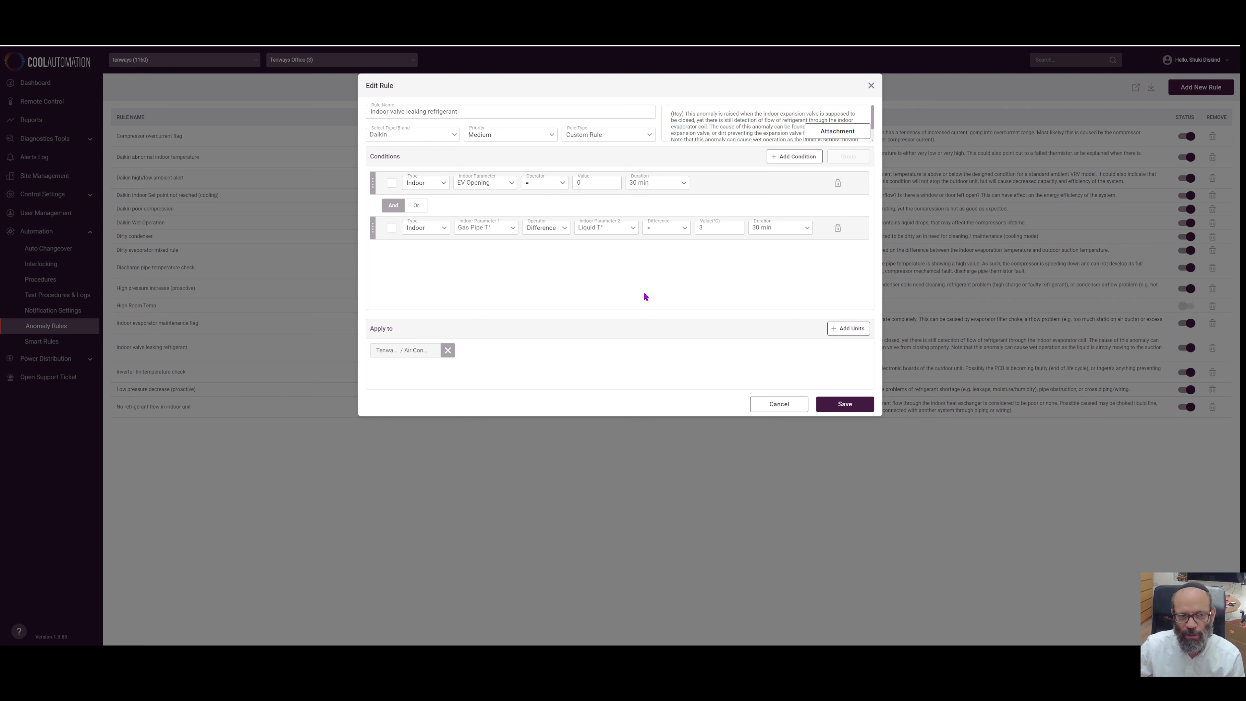
{"action": "mouse_move", "coordinate": [627, 277]}
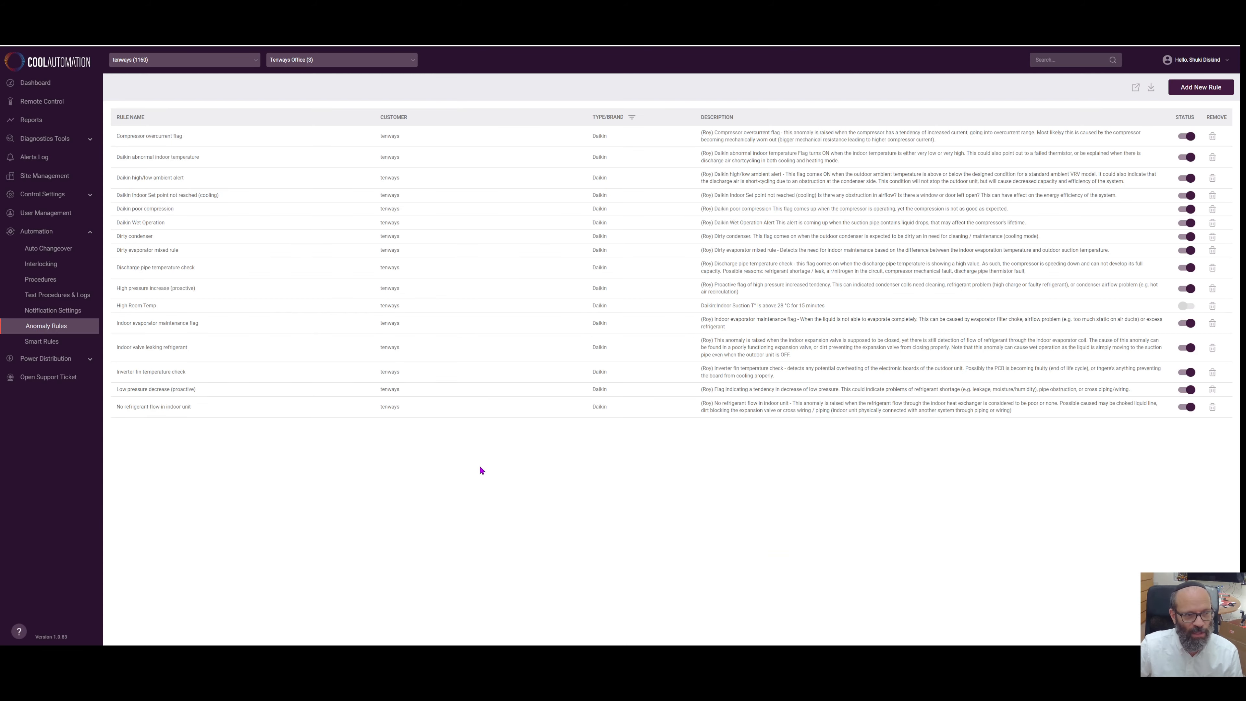
{"action": "mouse_move", "coordinate": [299, 509]}
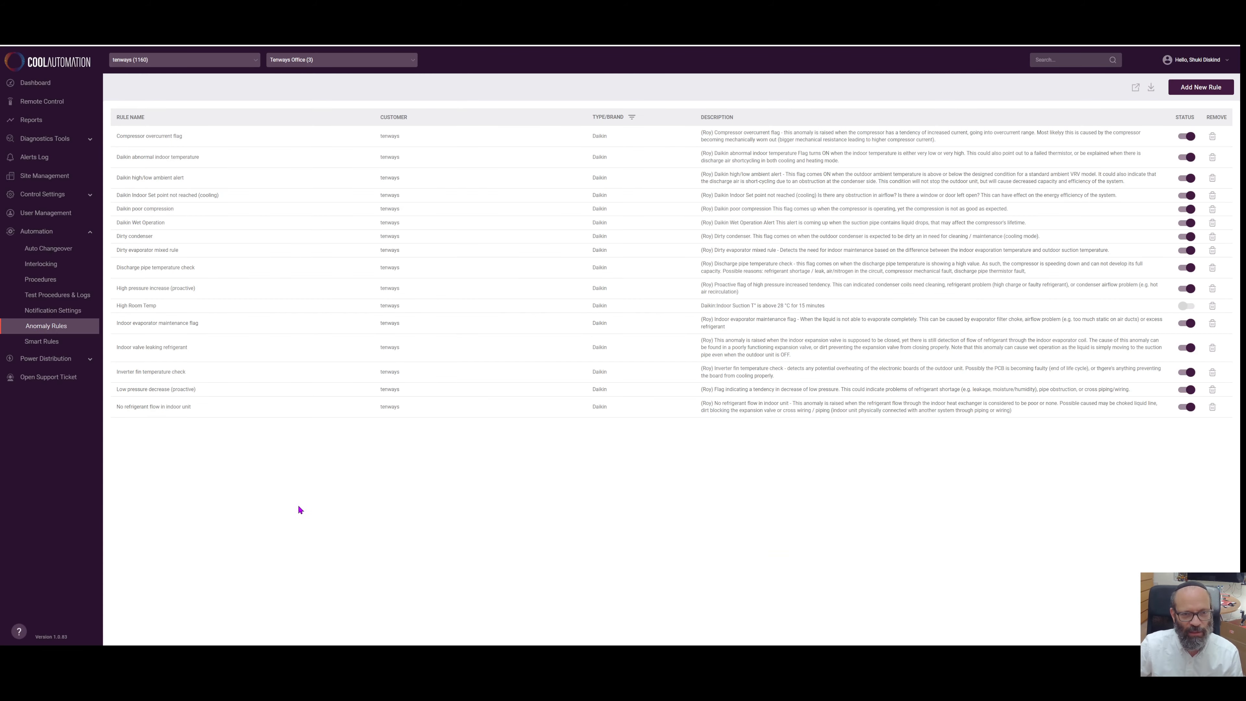
{"action": "mouse_move", "coordinate": [311, 493]}
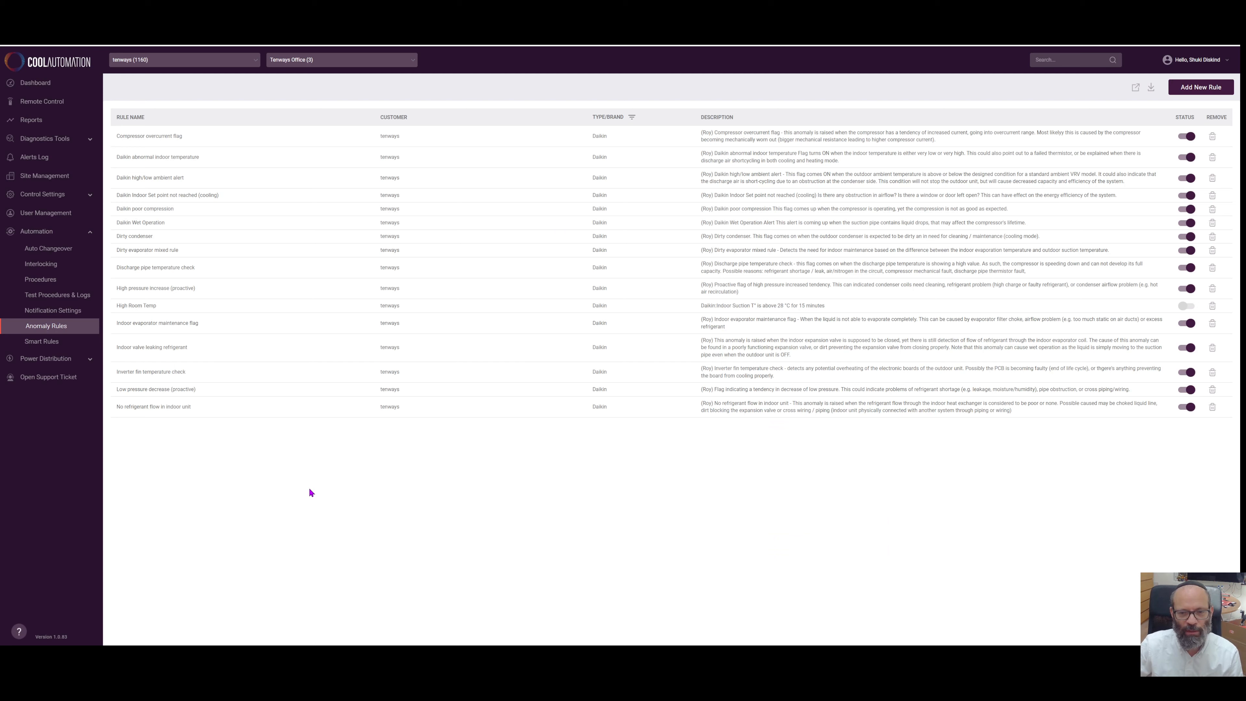